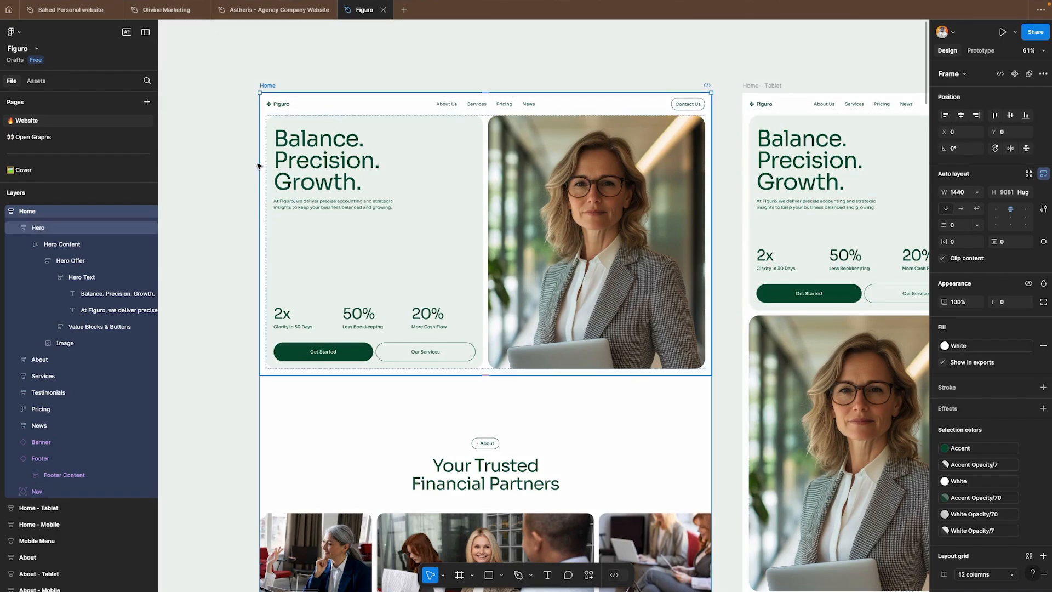
Launch the Figma to Wix Studio plugin from the Actions search over the Home frame
scroll(down, 3)
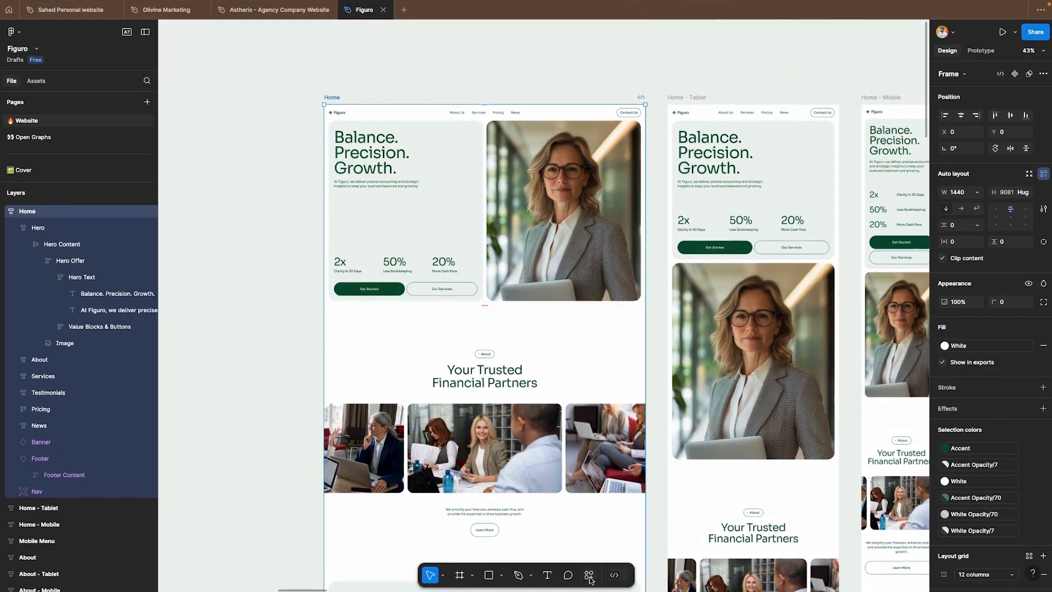
mouse_move(588, 575)
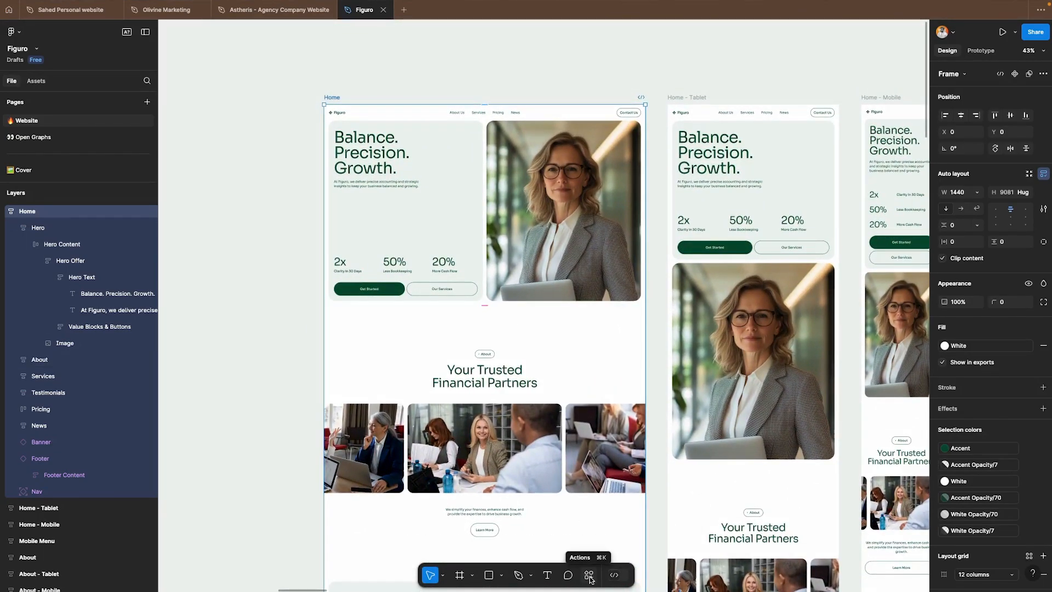
click(589, 576)
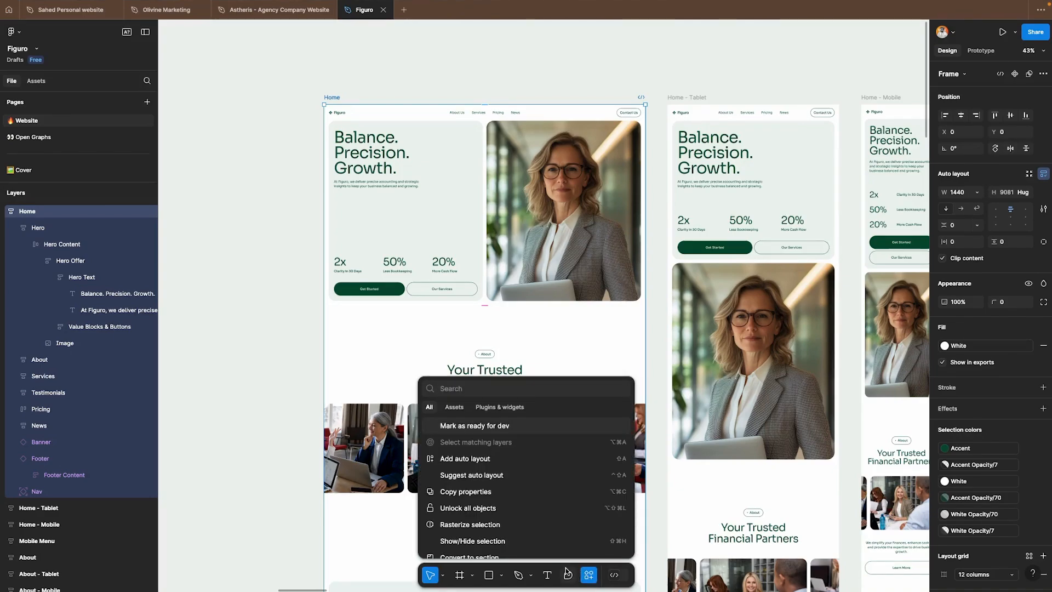
text(figma)
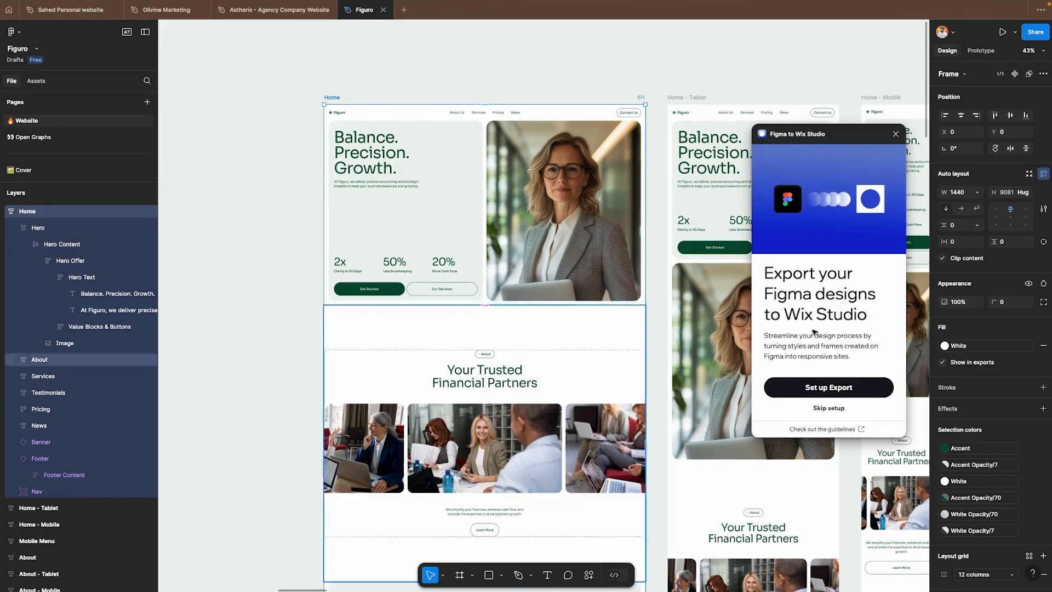
click(828, 387)
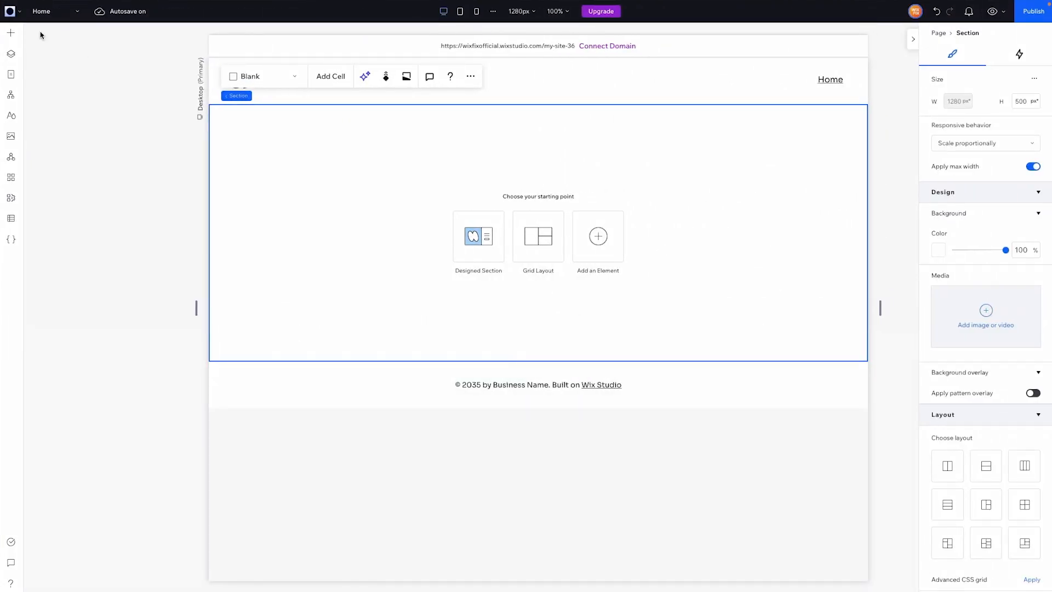
Start Import from Figma via the editor's main menu Tools
click(11, 11)
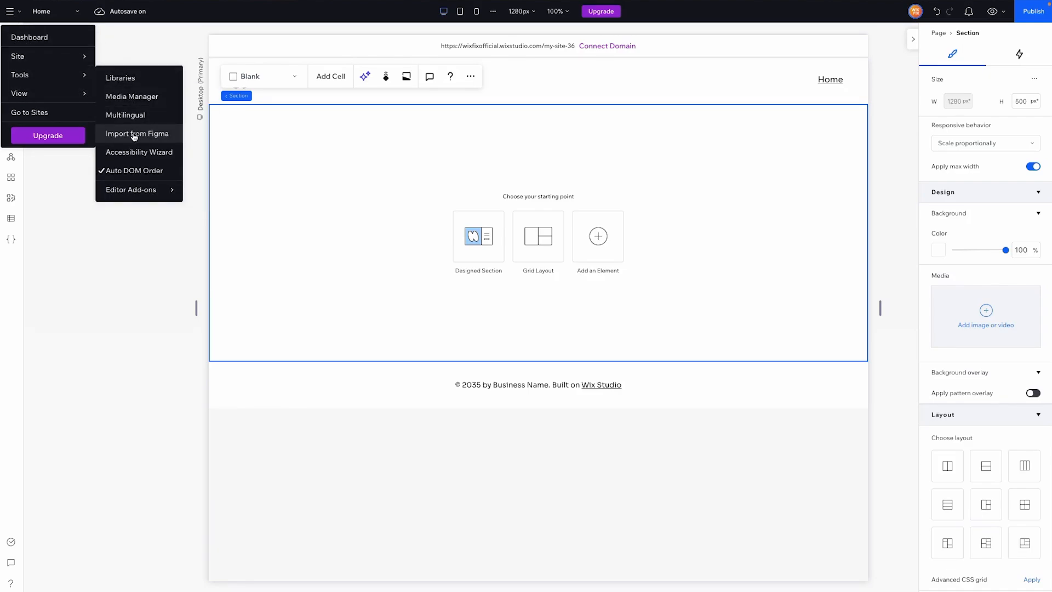
click(137, 134)
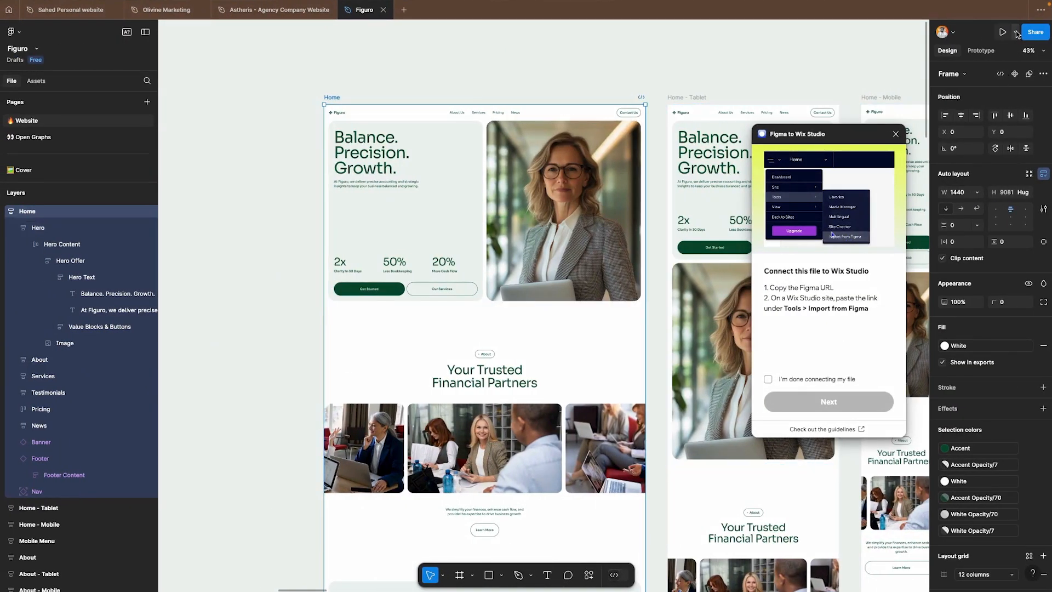
Copy the Figma share link to the Home frame
click(1002, 31)
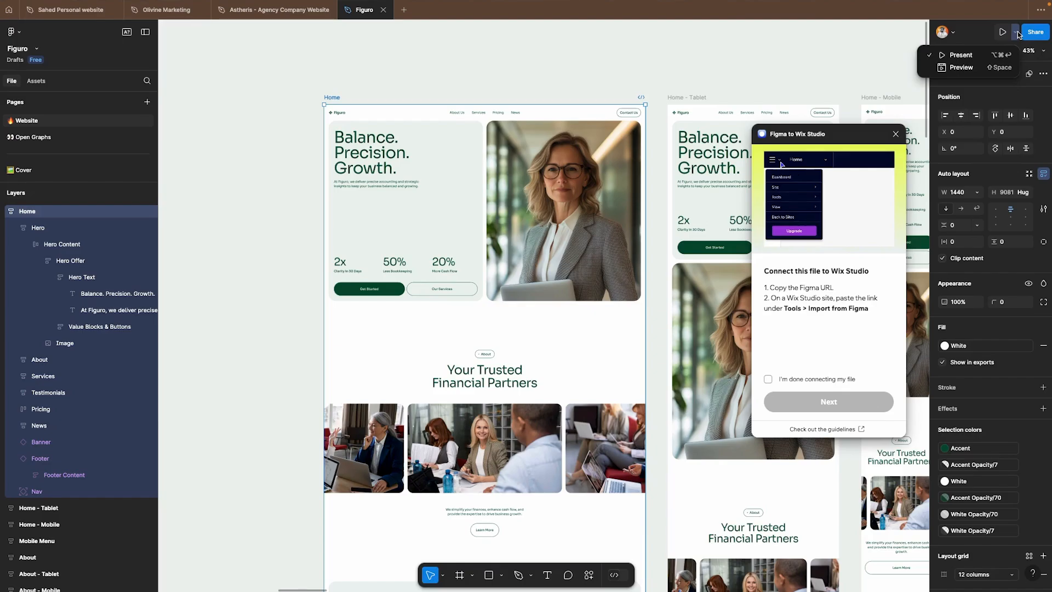
click(1035, 32)
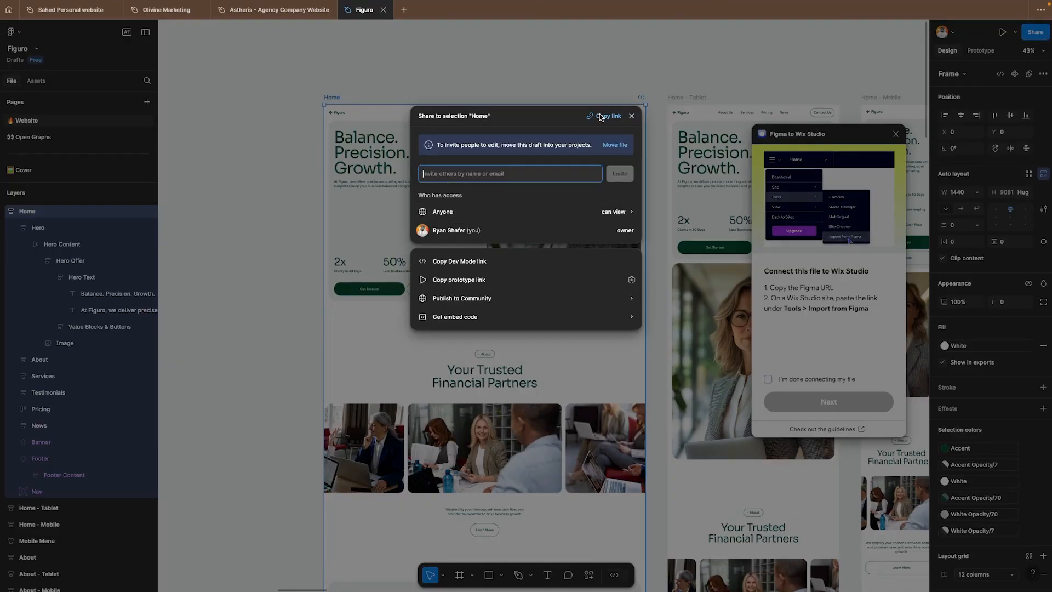
click(608, 115)
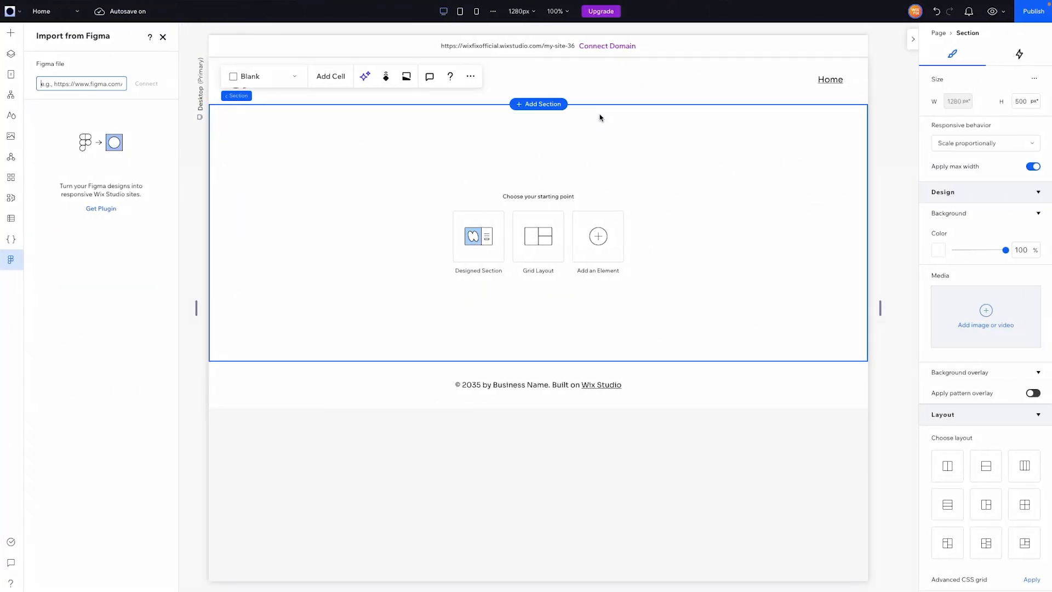
Connect the pasted Figuro Figma file URL to the Wix Studio site
text(19&t=vrlCLmqGxOvRsVZ7-1)
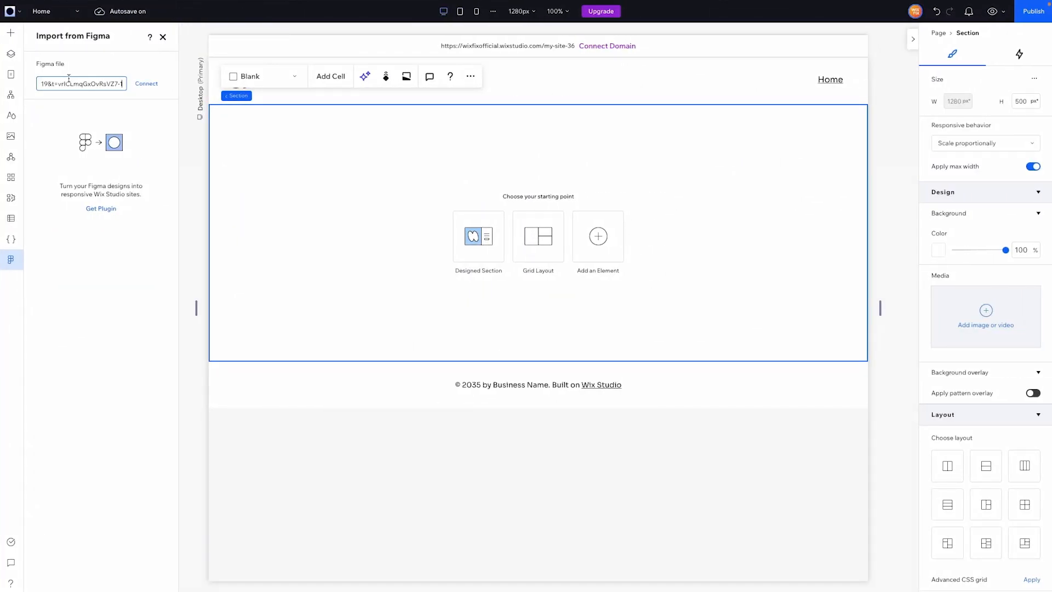
click(146, 83)
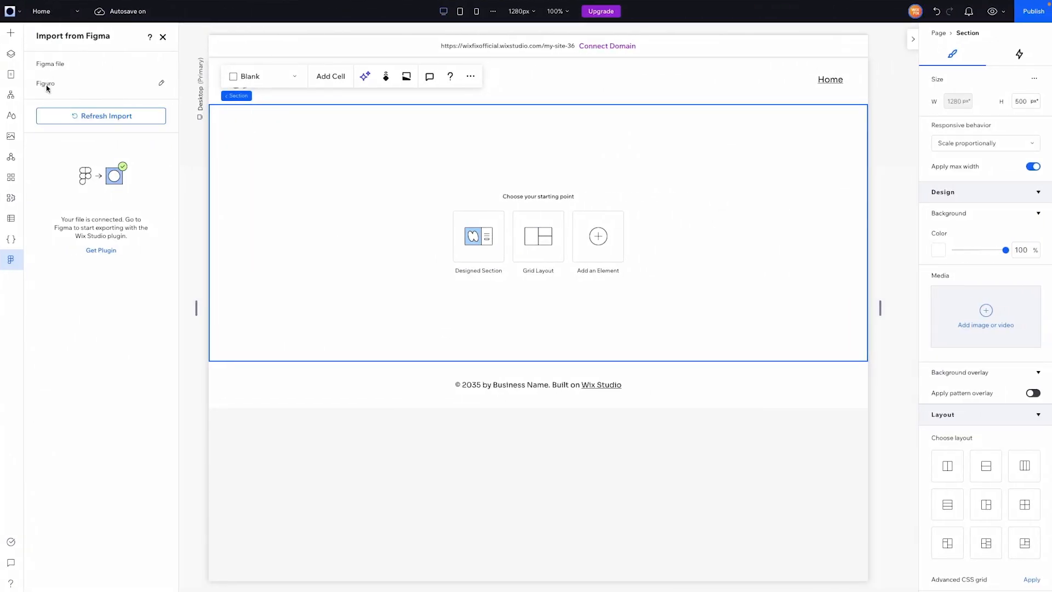
mouse_move(366, 163)
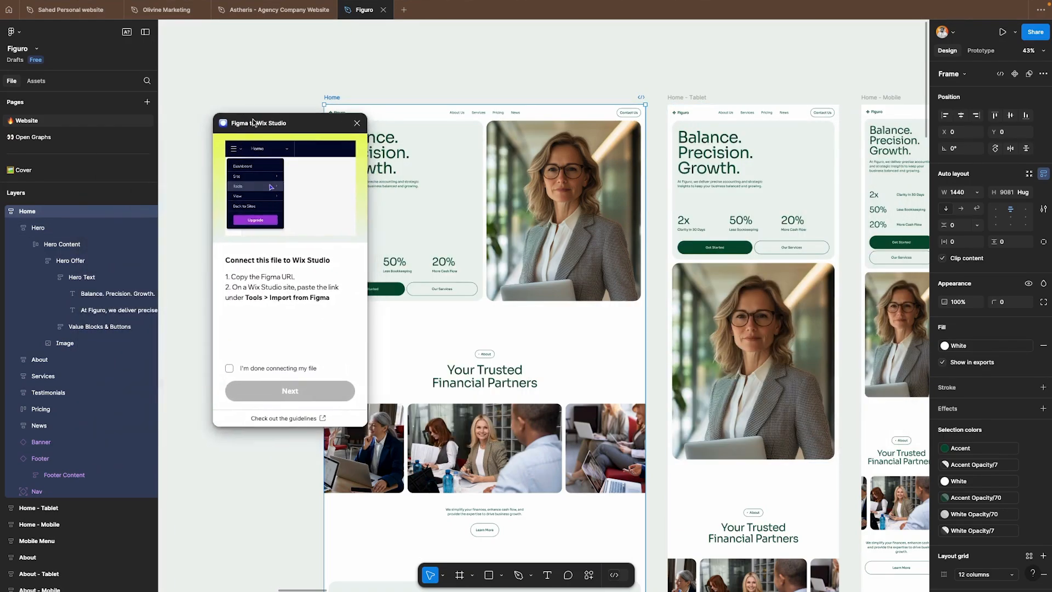
Confirm the connection and export the file's colours and Sora text styles to Wix Studio
click(229, 368)
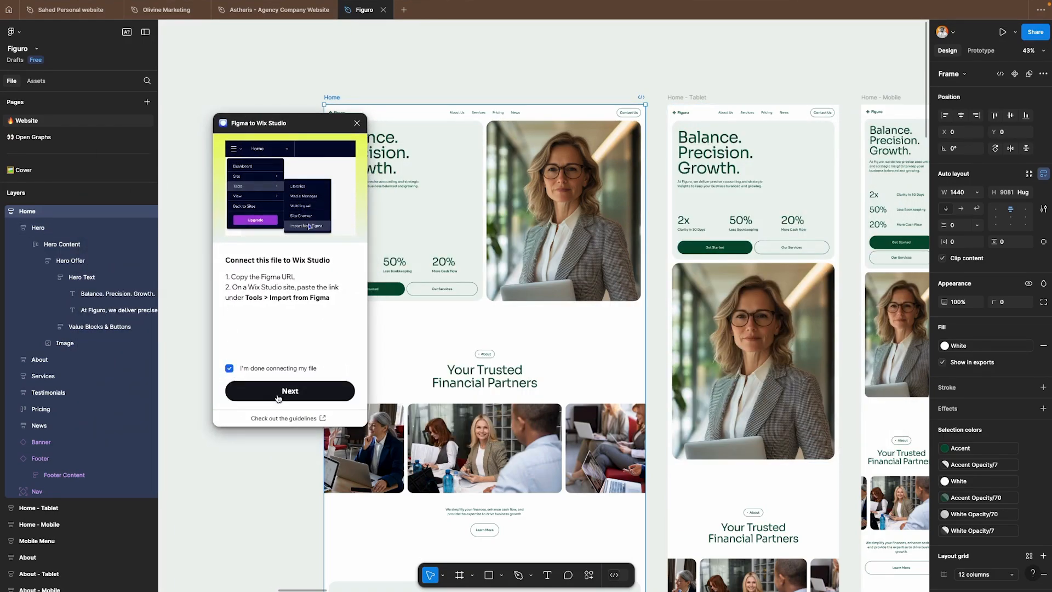
click(289, 390)
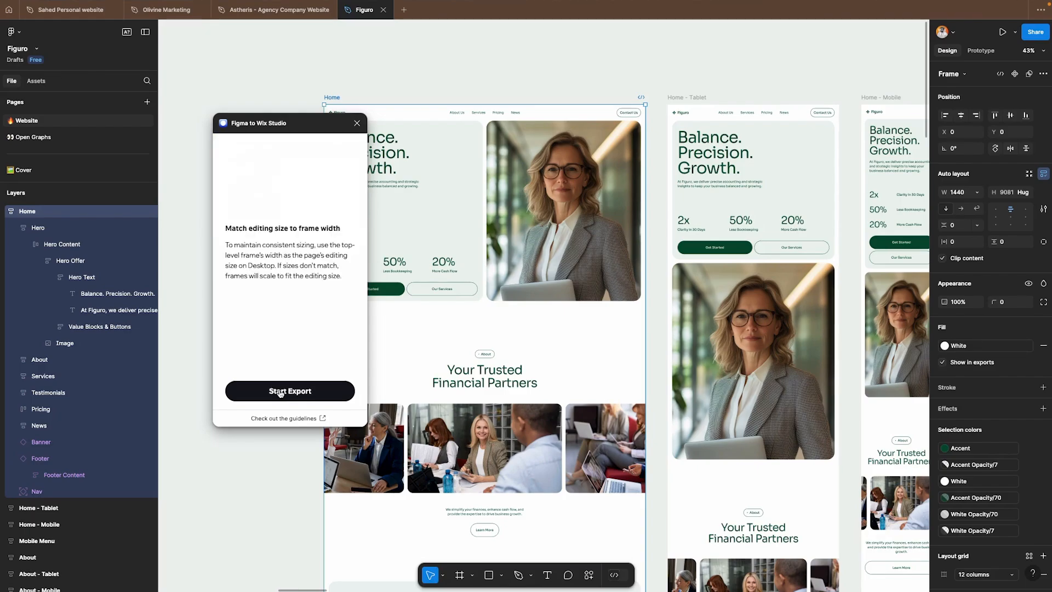
click(289, 390)
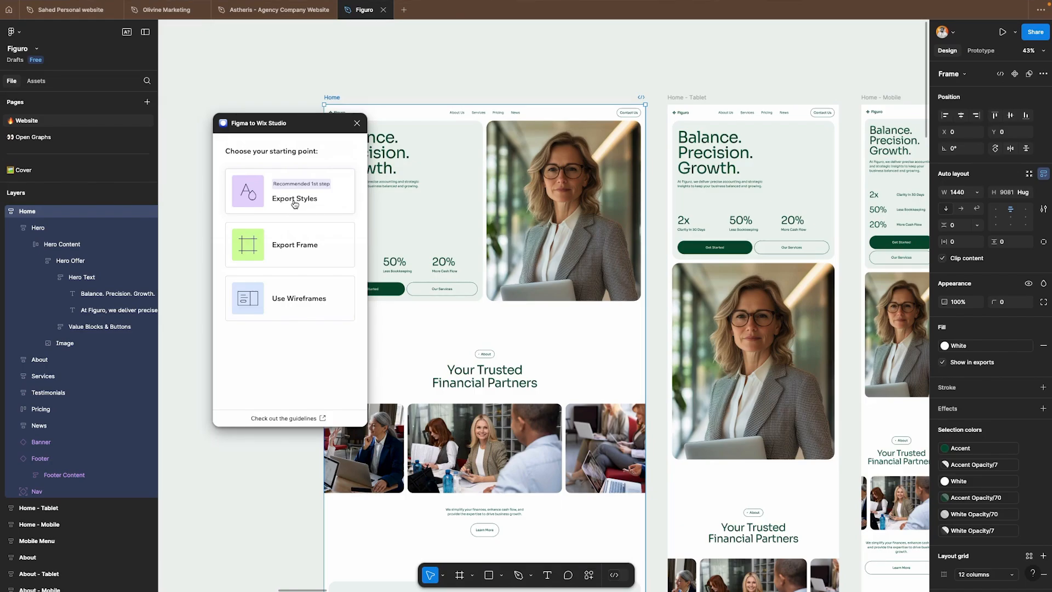
click(294, 198)
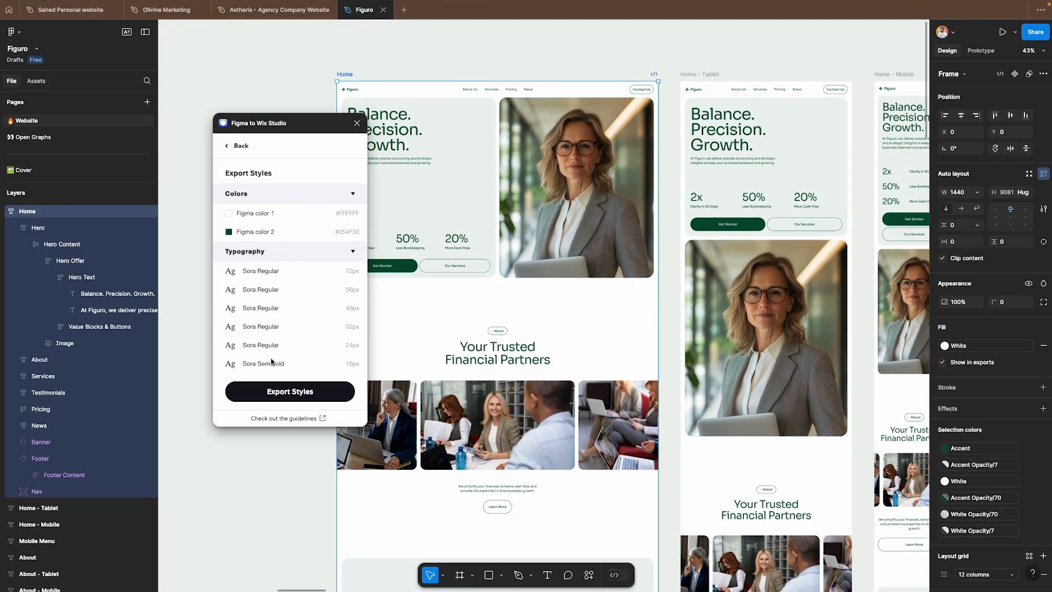
mouse_move(257, 280)
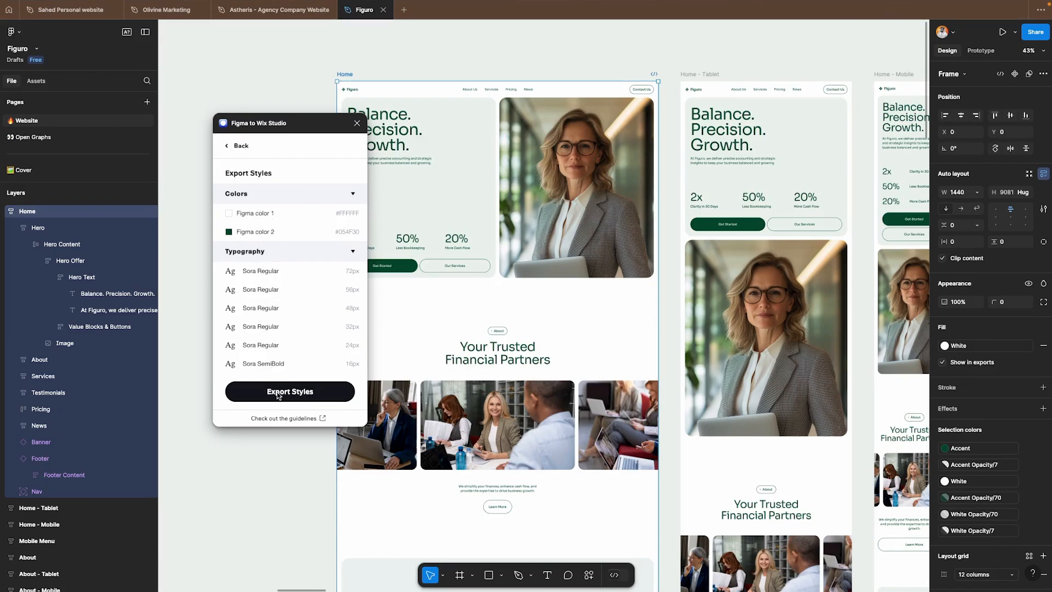
click(290, 392)
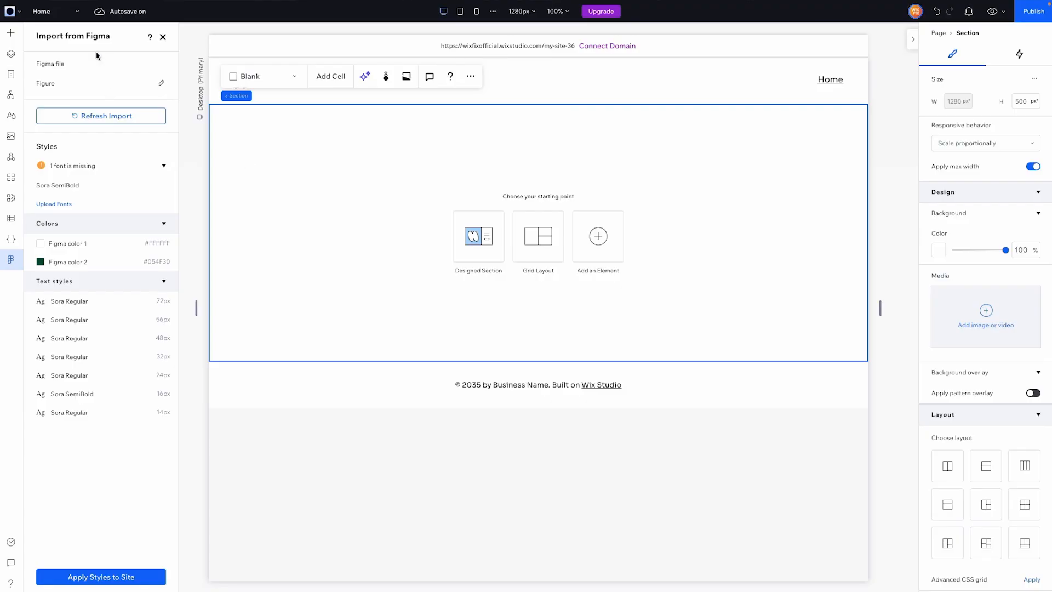
mouse_move(80, 293)
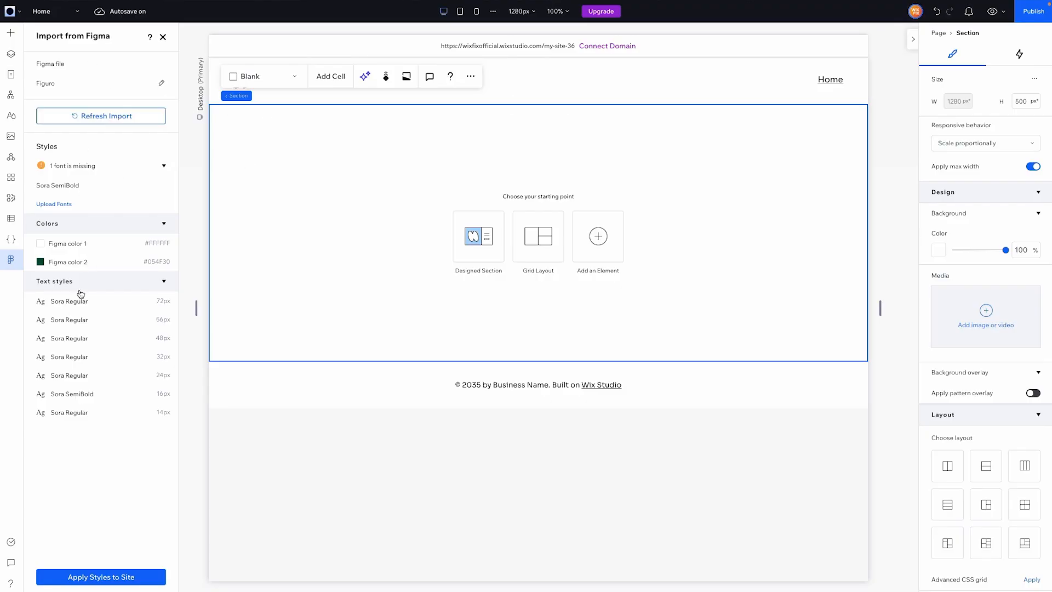
mouse_move(85, 383)
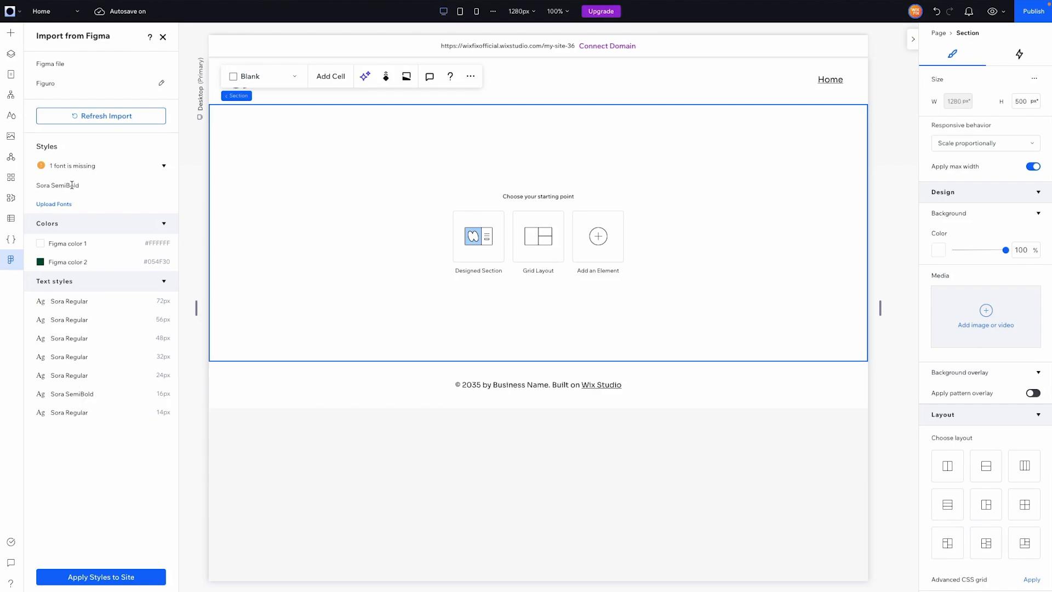
mouse_move(53, 204)
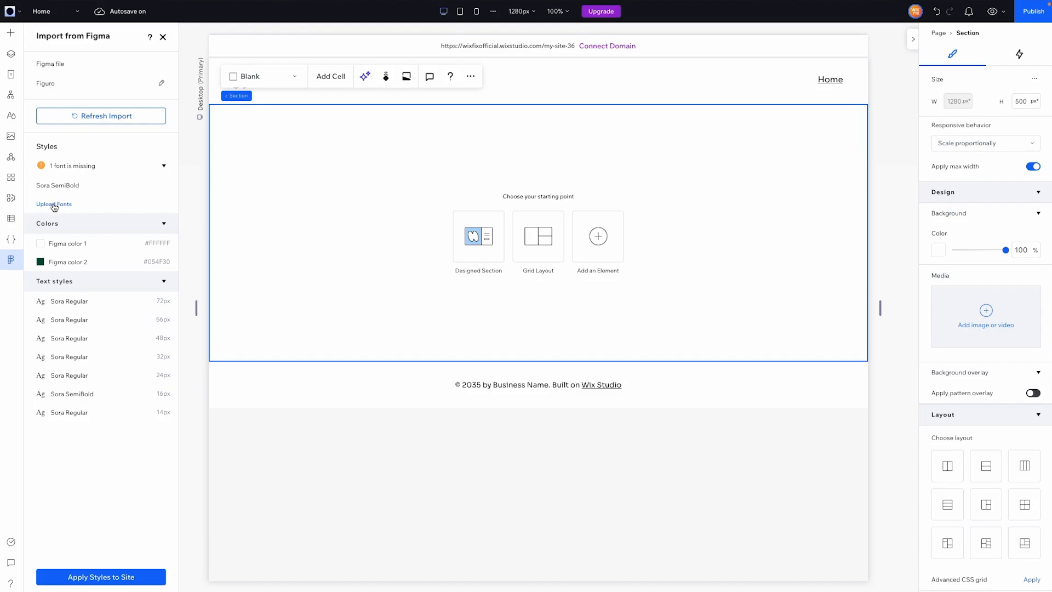
Upload the missing Sora SemiBold font to the site's fonts
click(52, 205)
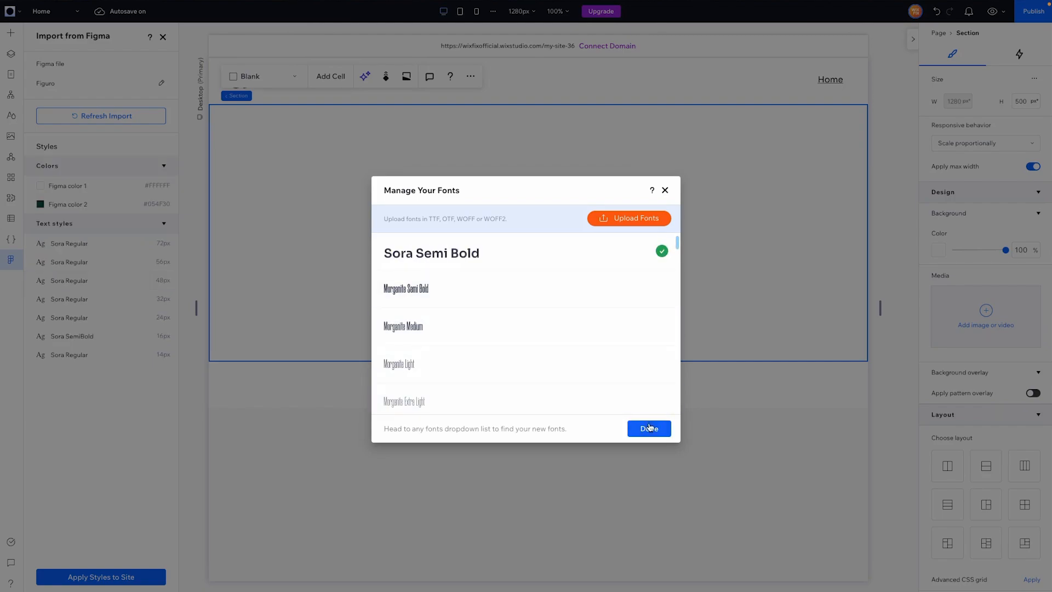
click(648, 429)
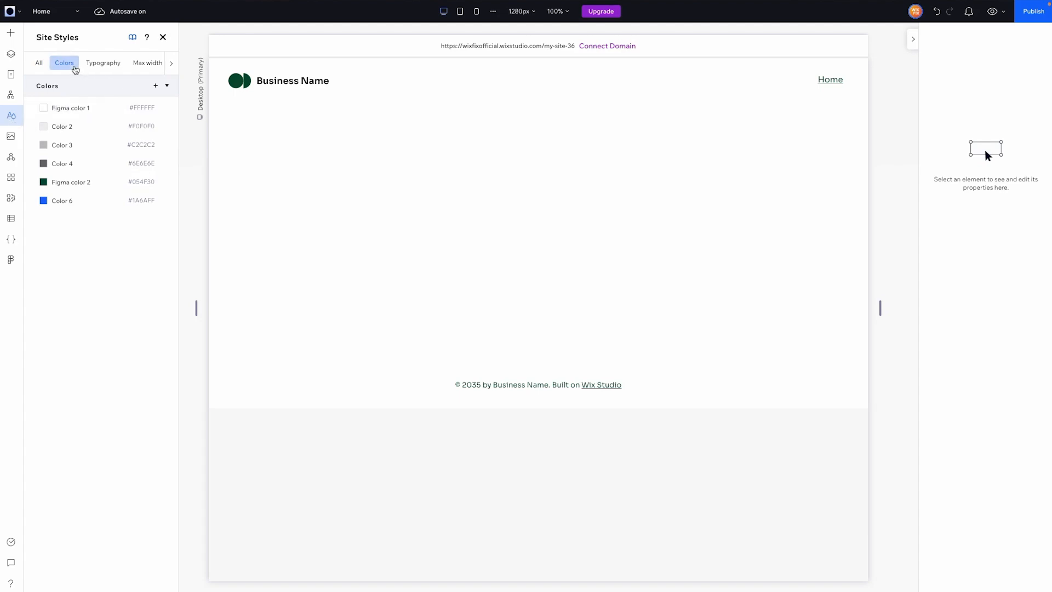
Review the imported colours and the Sora Regular font in Site Styles
click(38, 62)
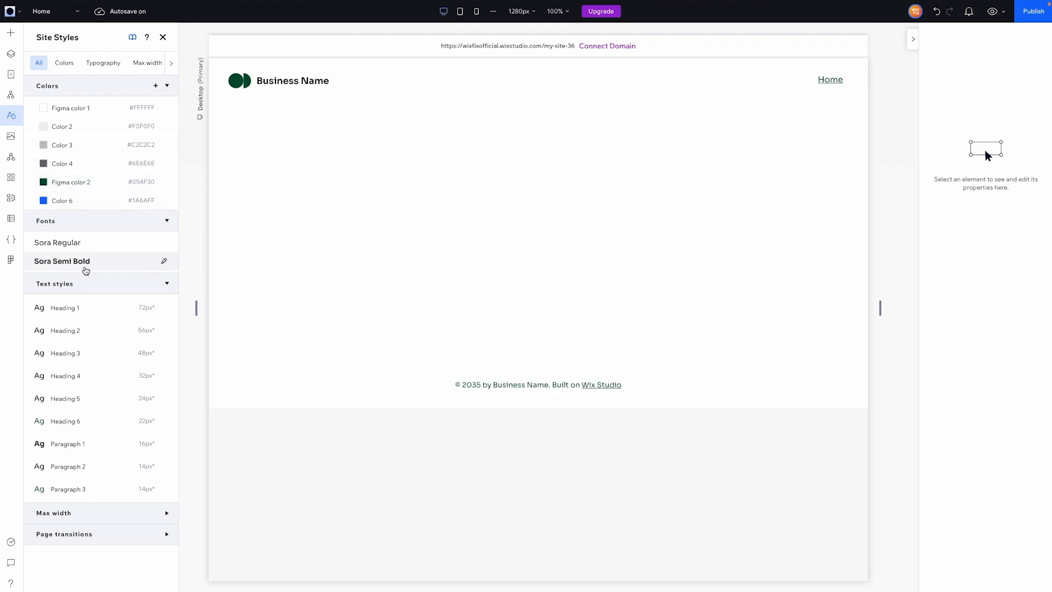
mouse_move(62, 256)
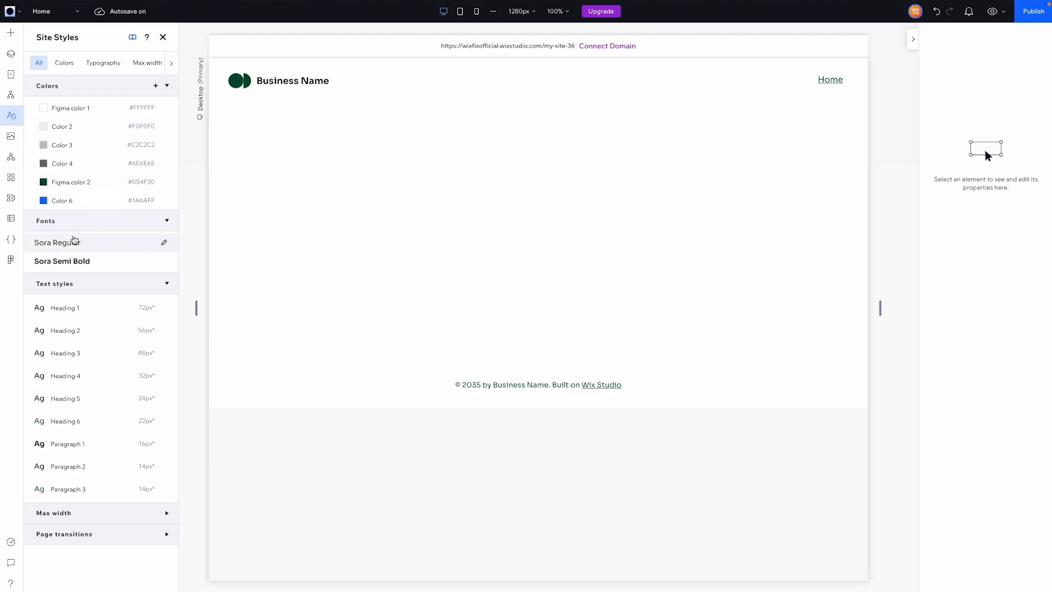
click(11, 262)
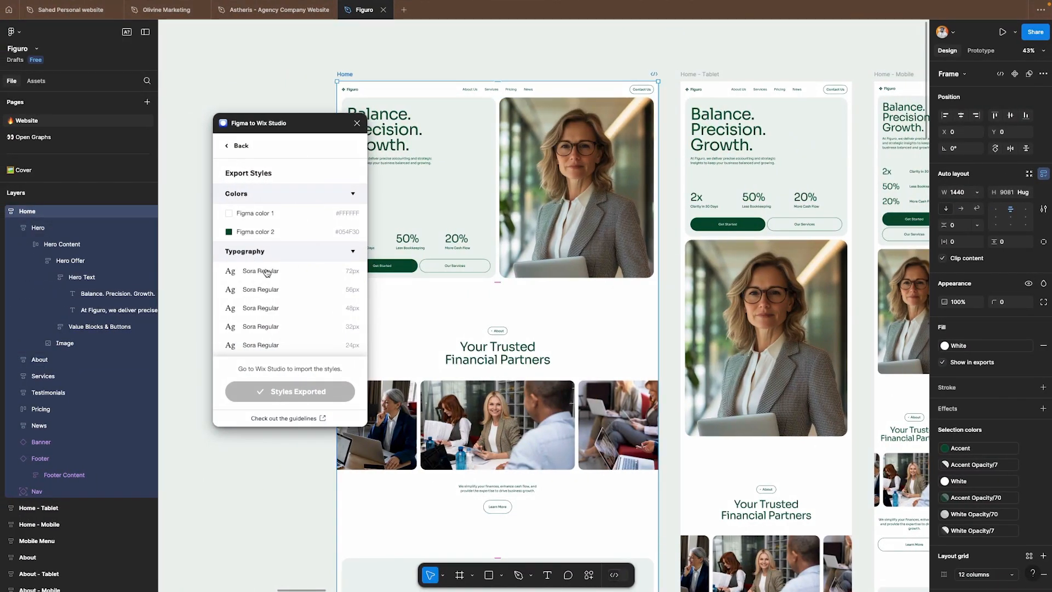
mouse_move(237, 146)
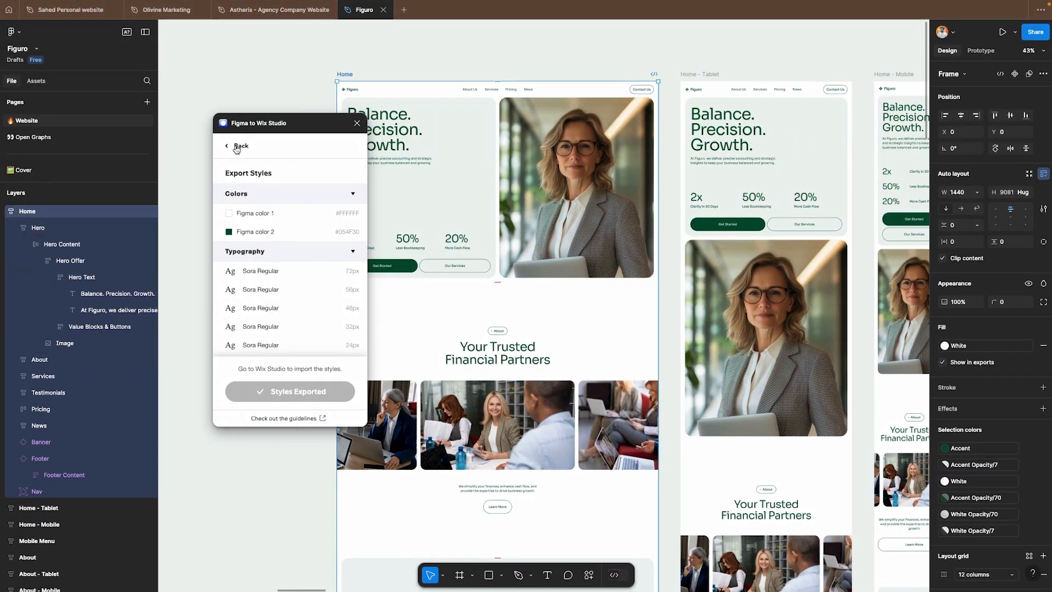
Export the 1440px Home frame to Wix Studio via the plugin's Export Frame
click(239, 145)
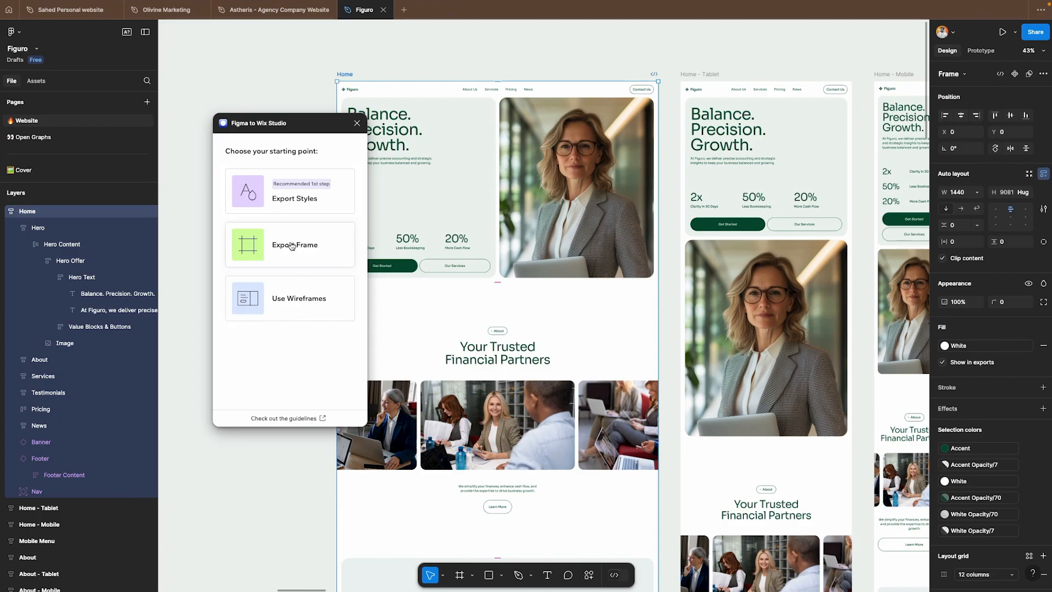
click(289, 244)
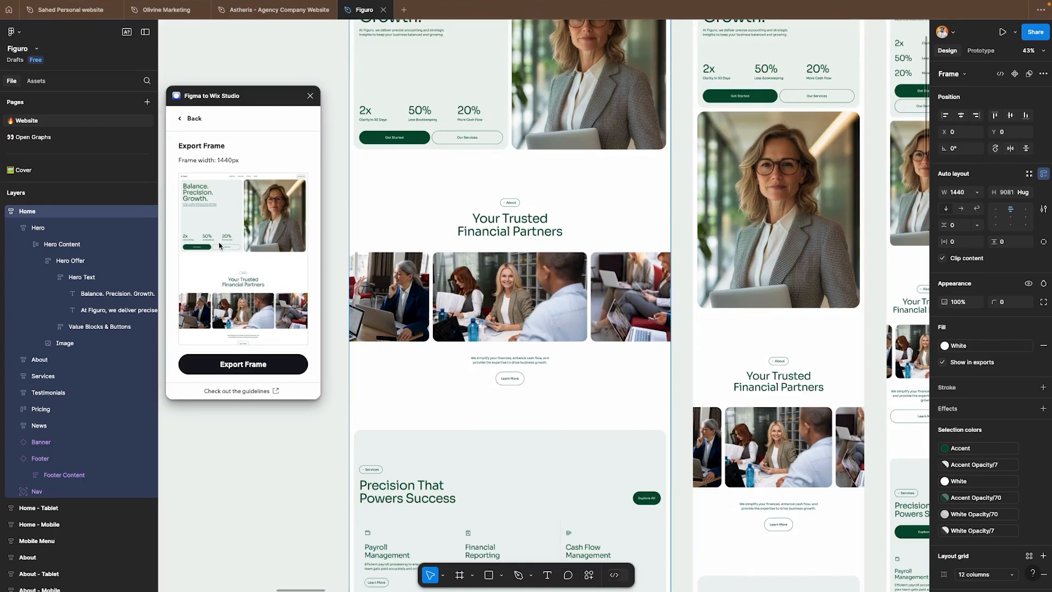
mouse_move(216, 270)
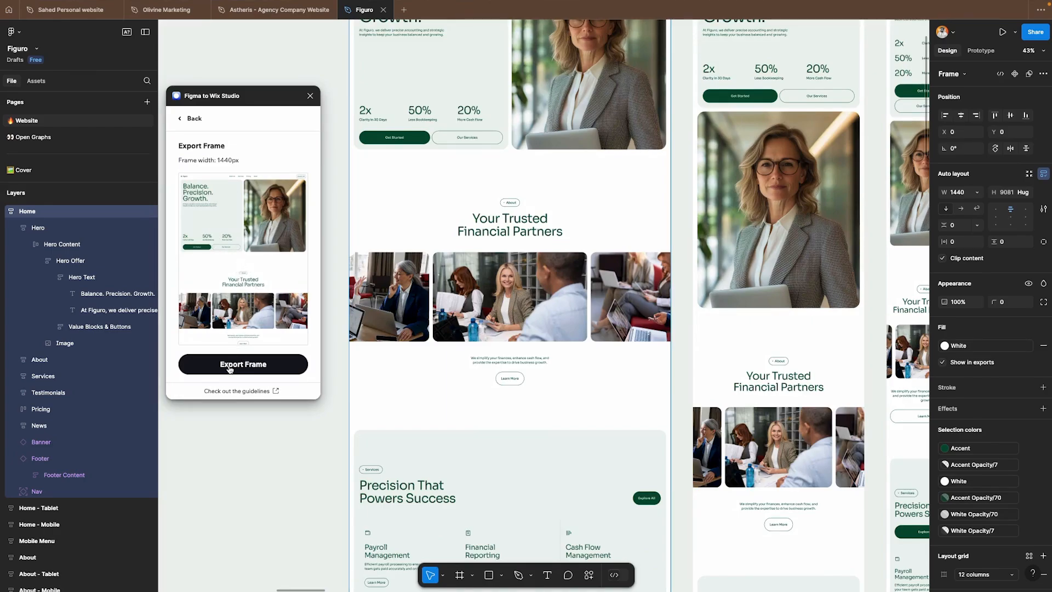
click(244, 364)
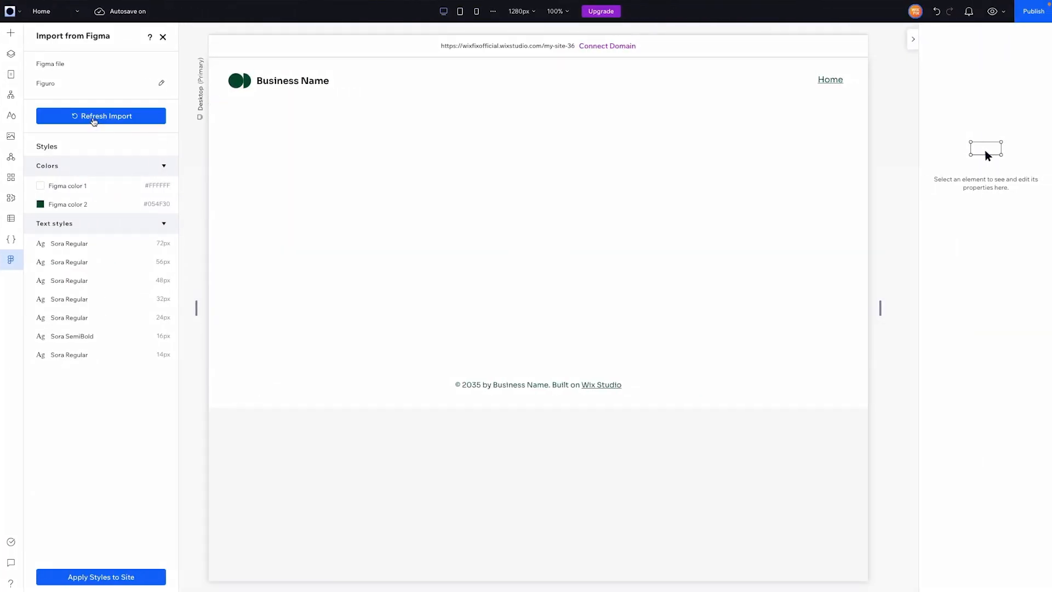
Refresh the import to load the exported Home frame preview
click(101, 115)
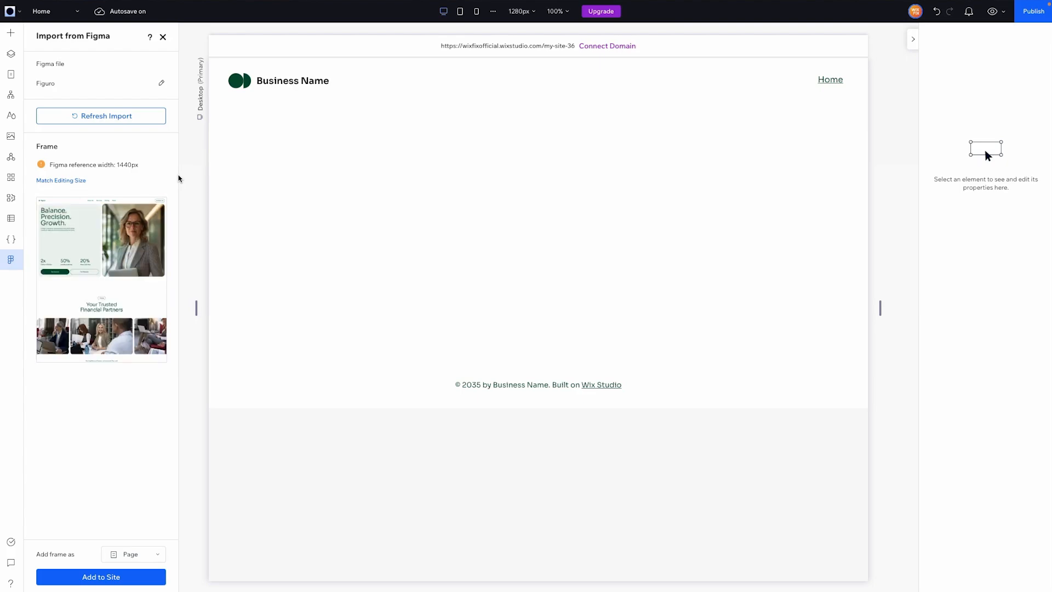
mouse_move(97, 261)
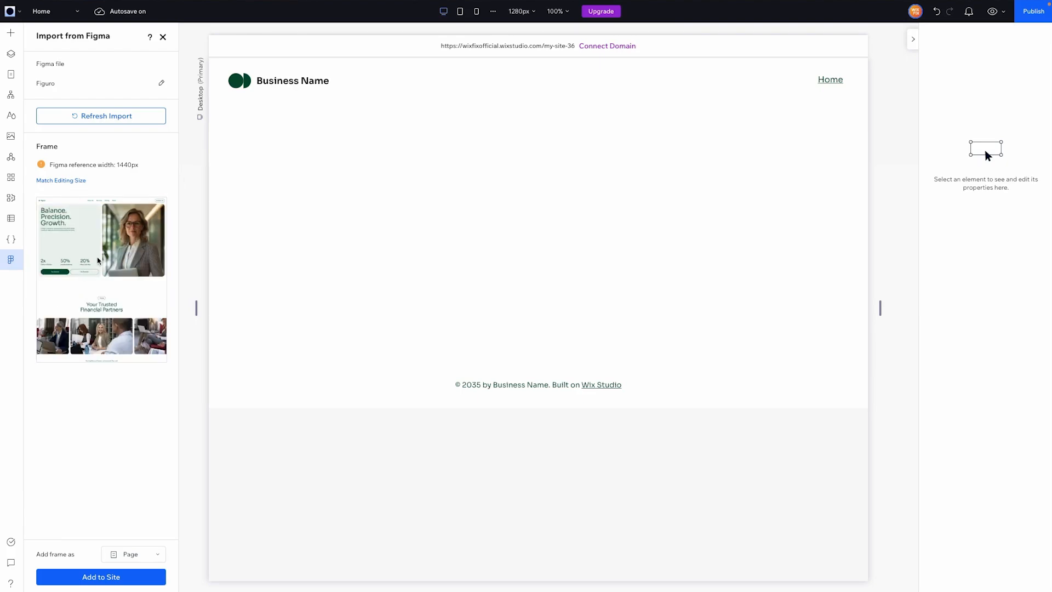
mouse_move(63, 181)
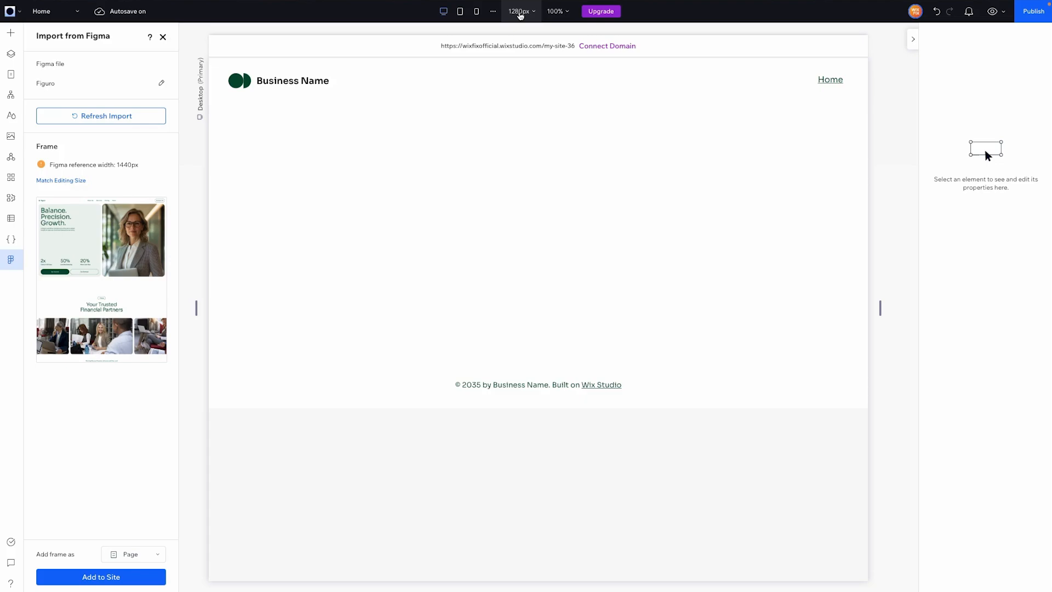
Set the desktop editing size to 1440px to match the Figma frame width
click(519, 10)
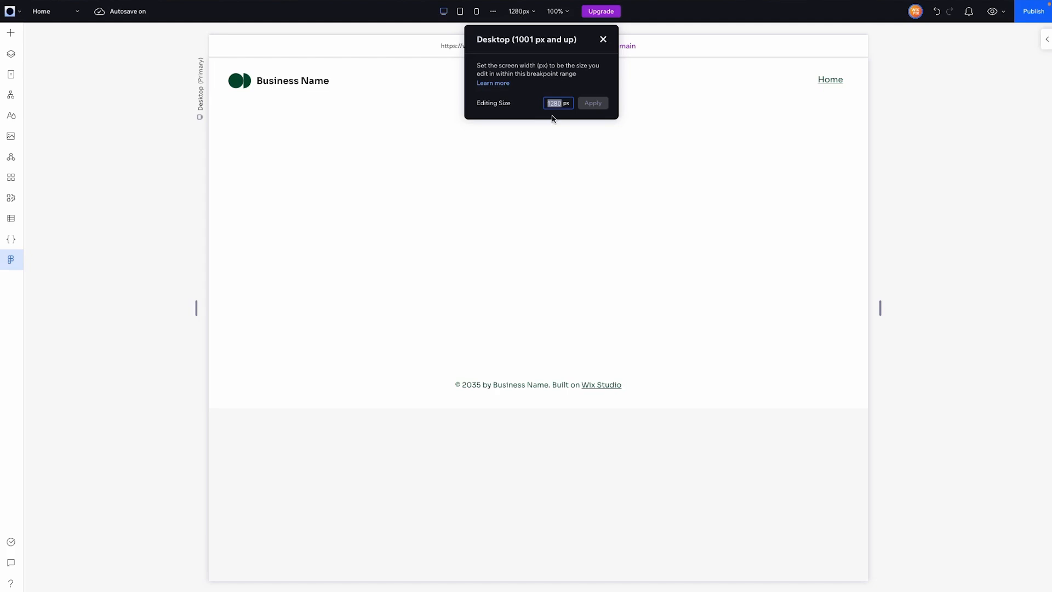
text(1440)
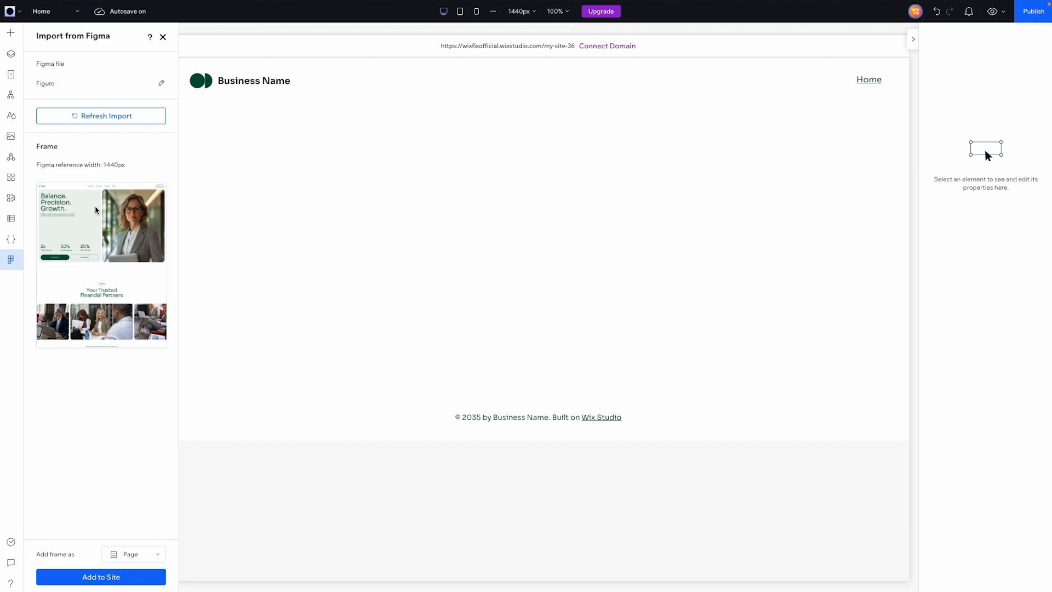
click(253, 243)
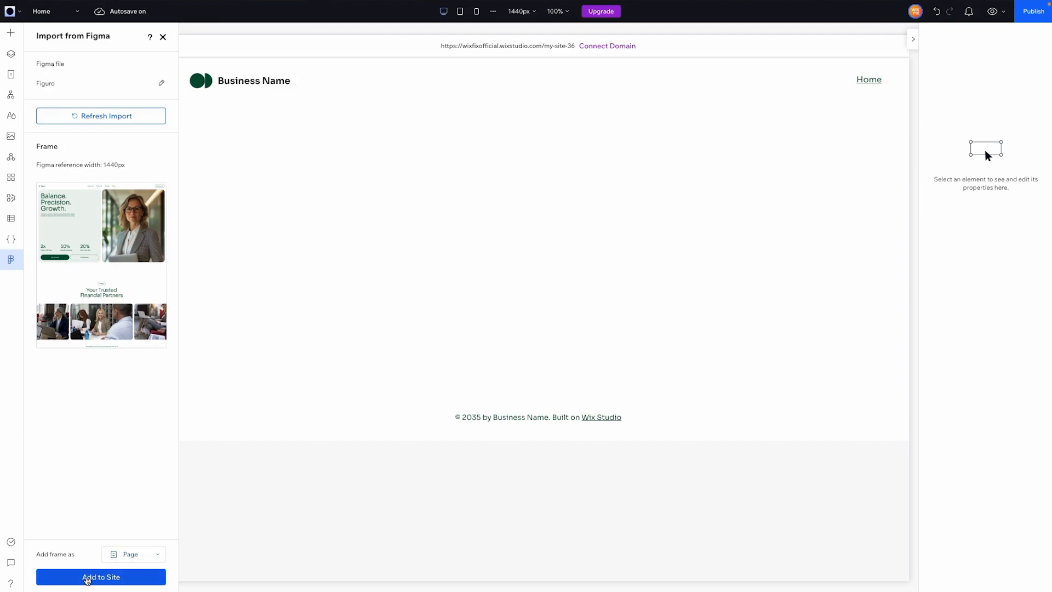
Add the imported Figuro frame to the site as a new Home page and review its hero
click(101, 577)
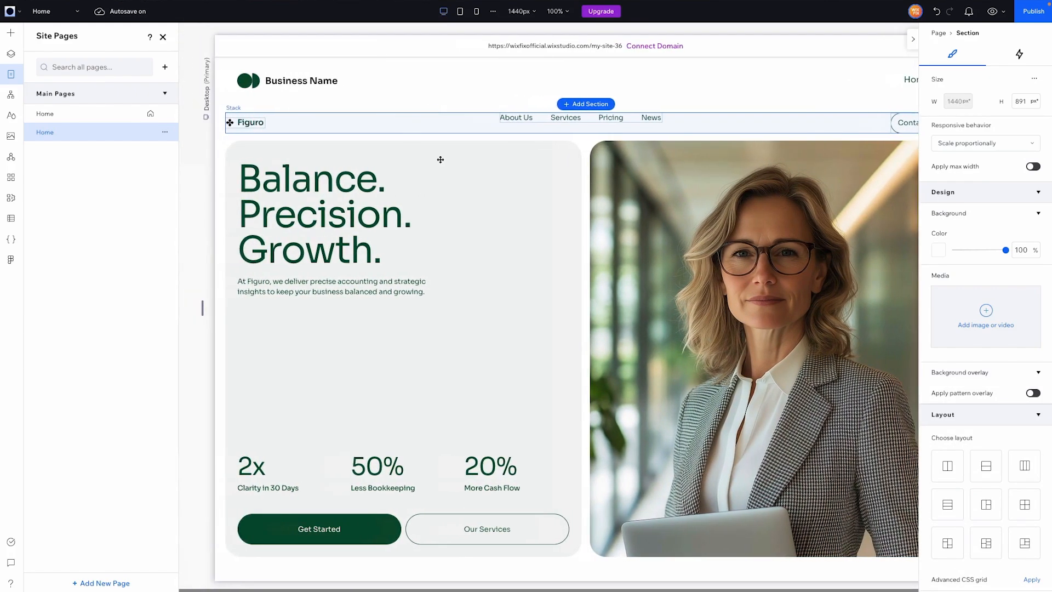
scroll(down, 3)
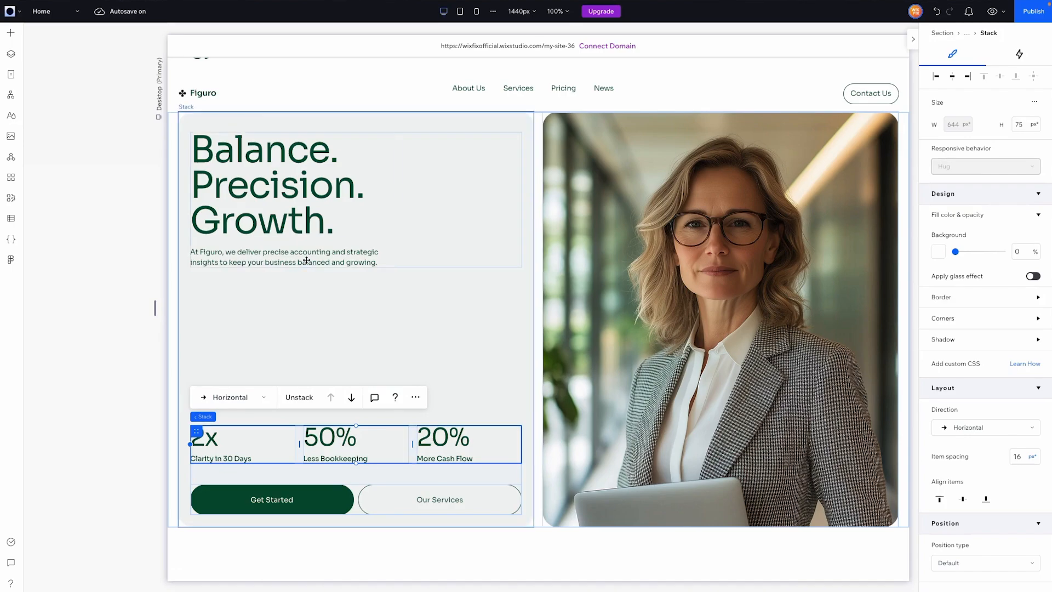
mouse_move(525, 178)
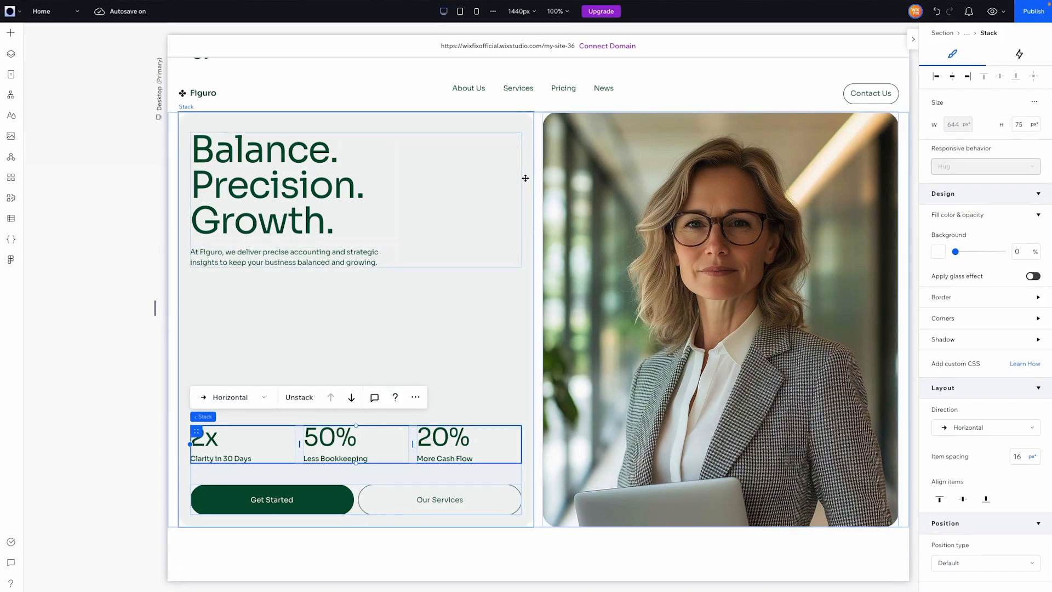
scroll(down, 3)
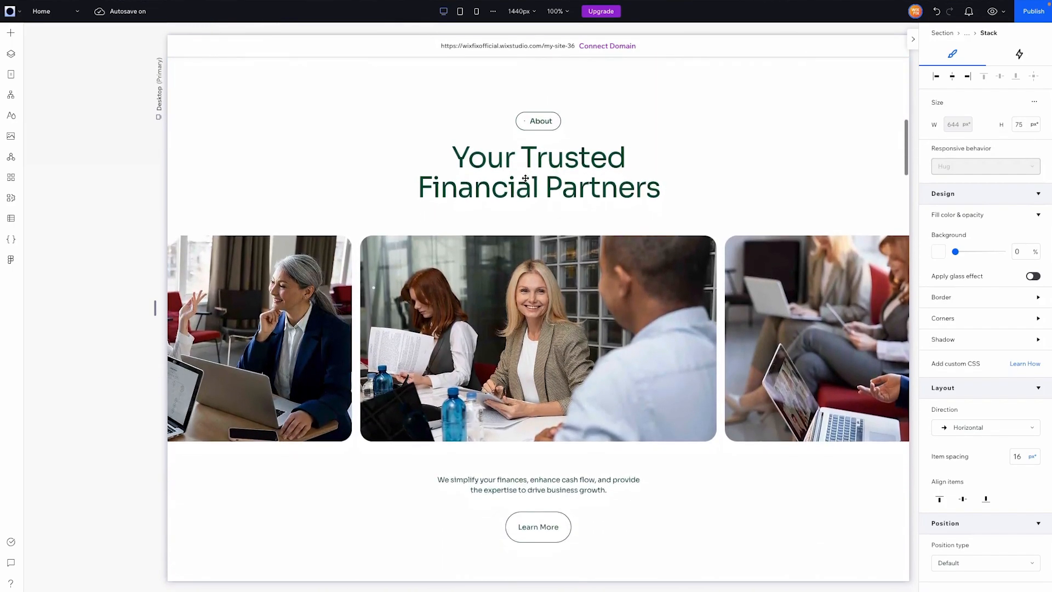
scroll(down, 3)
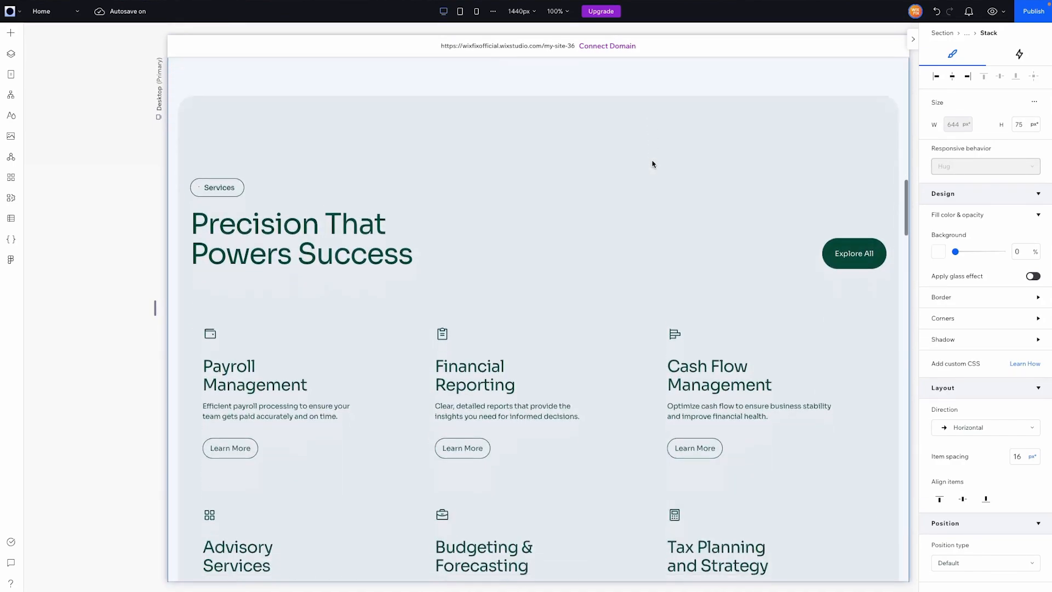
scroll(down, 3)
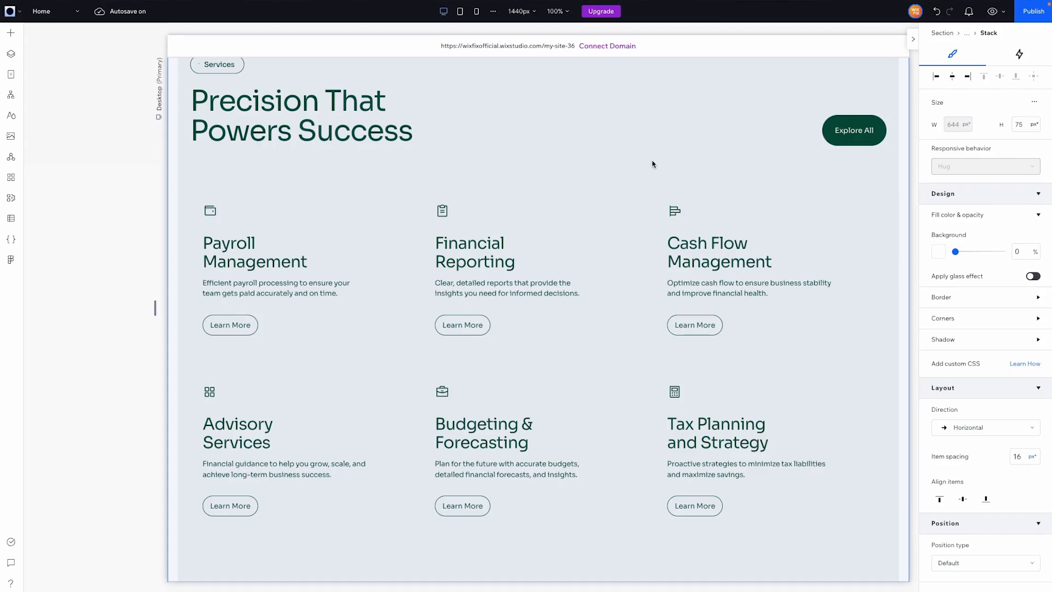
scroll(down, 3)
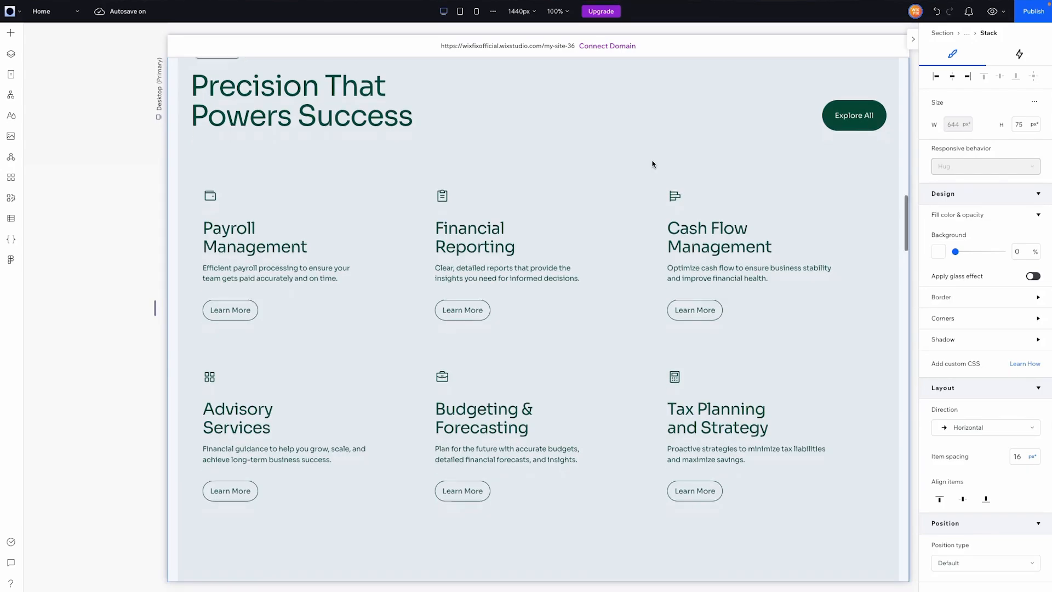
scroll(down, 3)
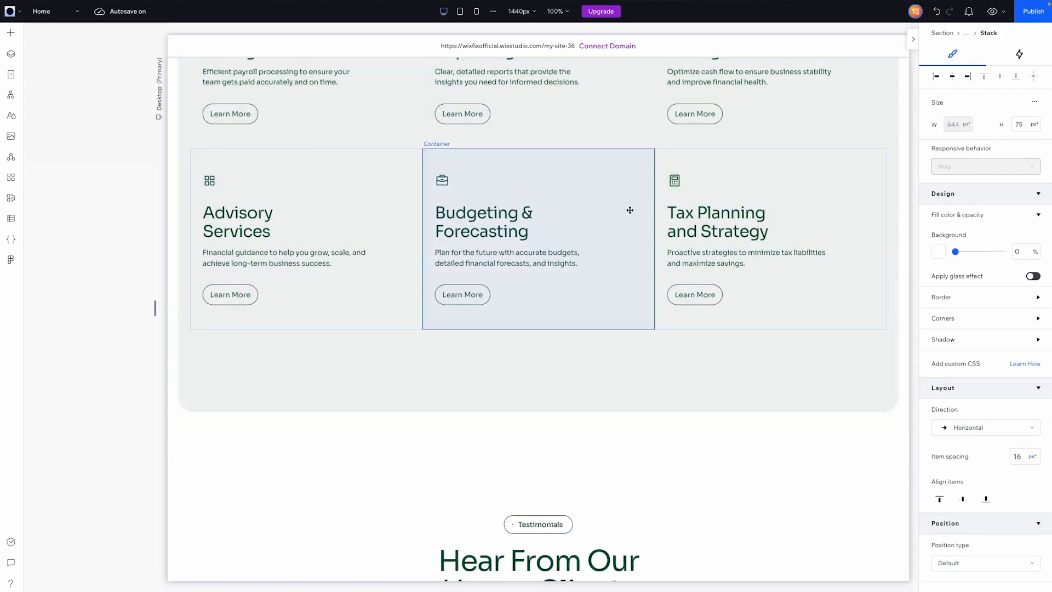
scroll(down, 3)
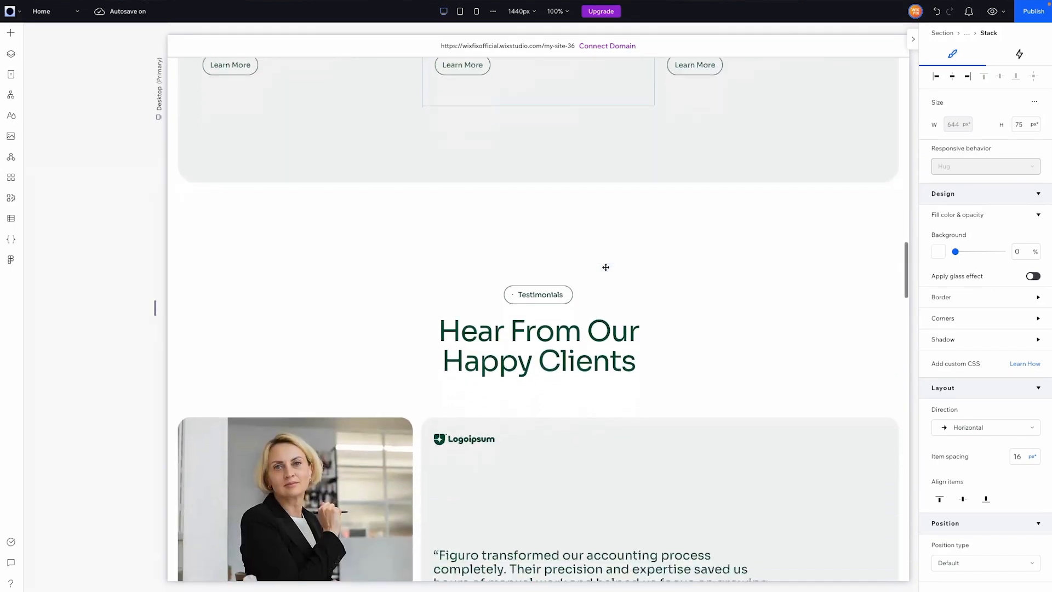
scroll(down, 3)
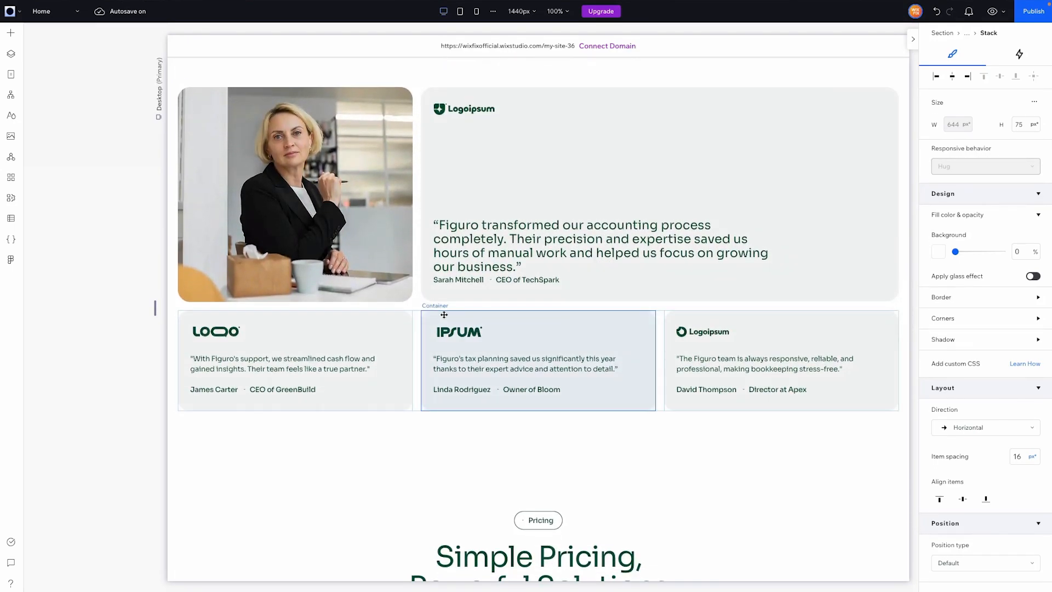
click(294, 360)
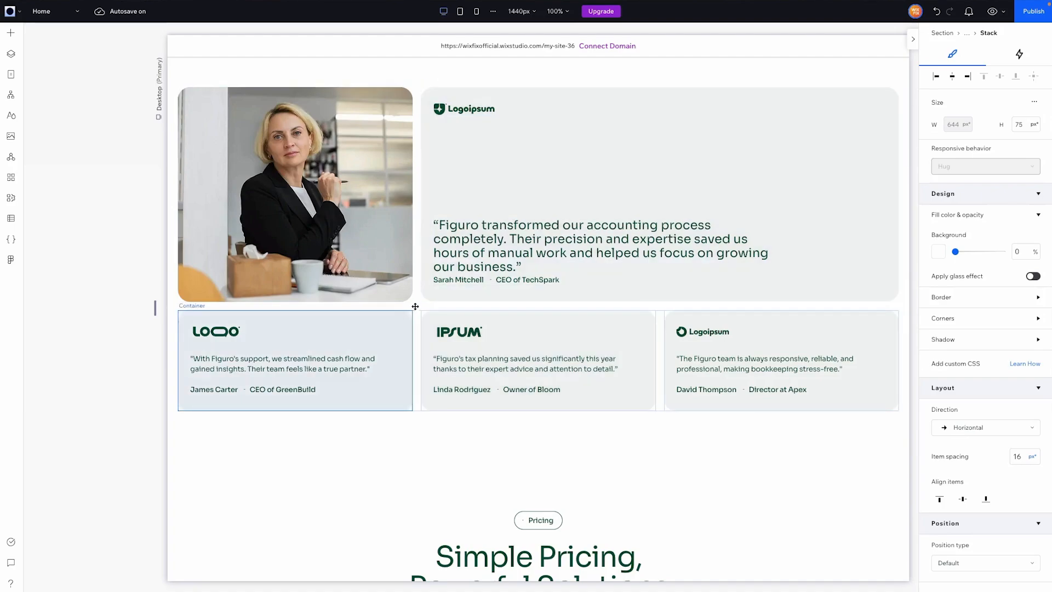
scroll(down, 3)
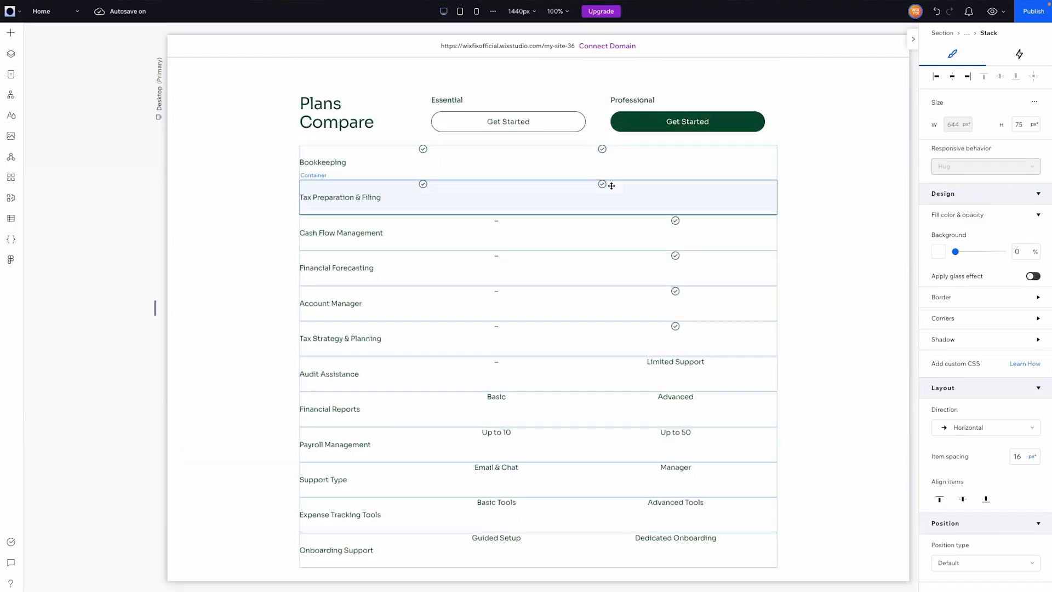
scroll(down, 3)
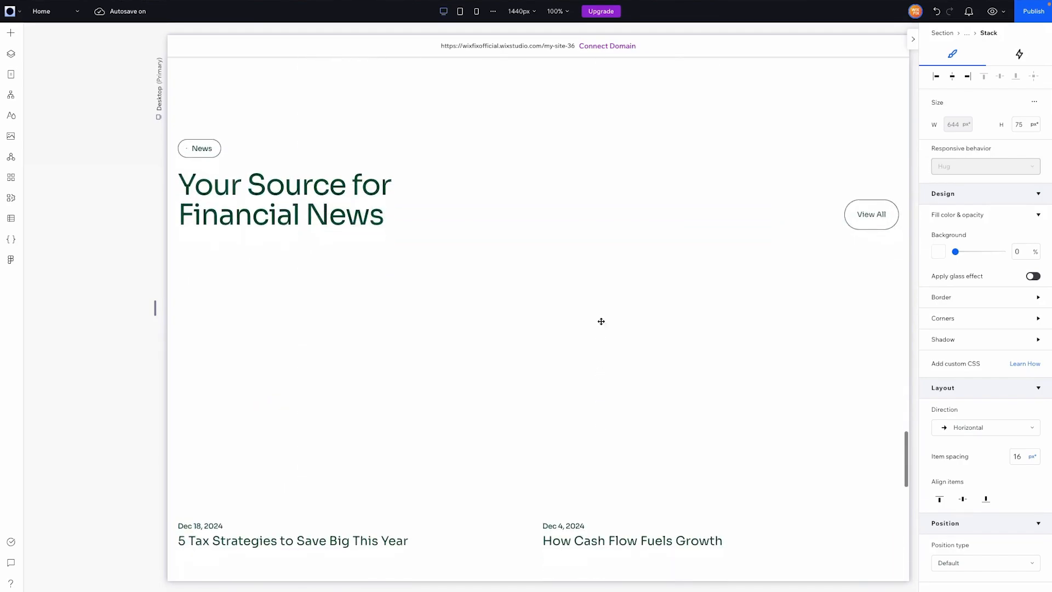
scroll(down, 3)
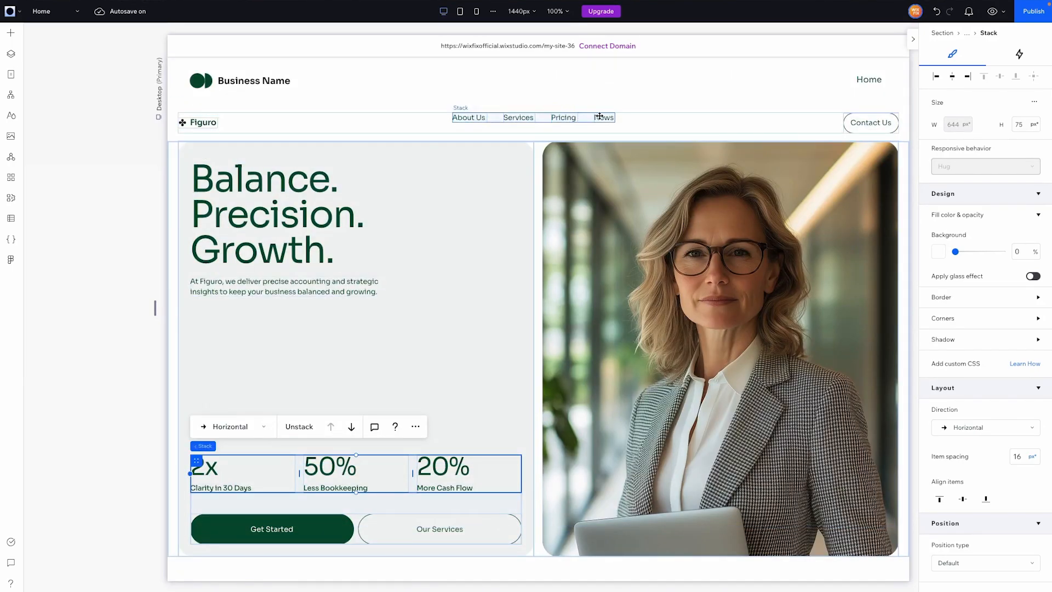
scroll(down, 3)
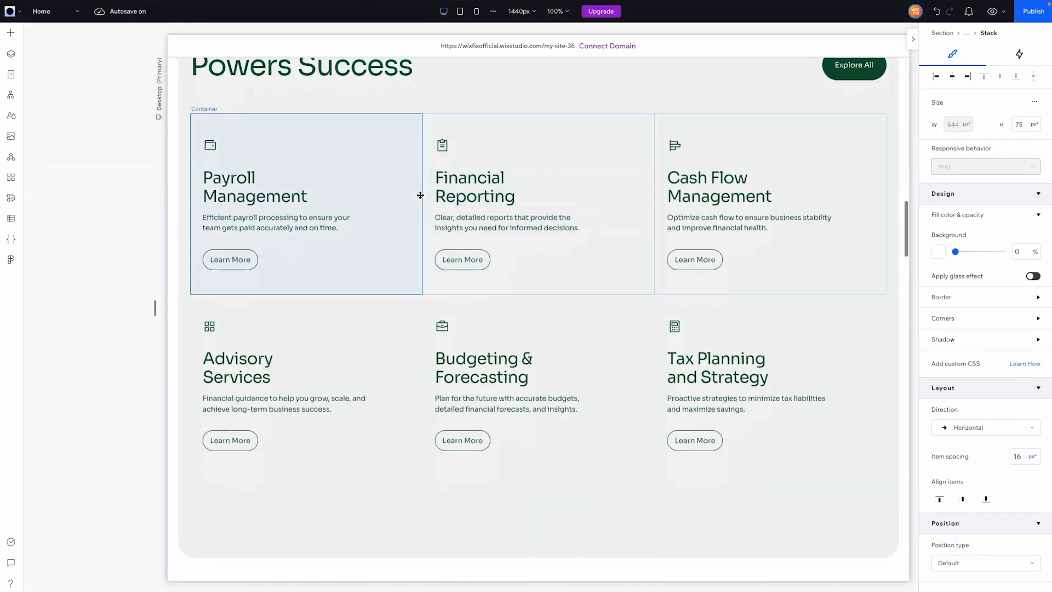
click(306, 203)
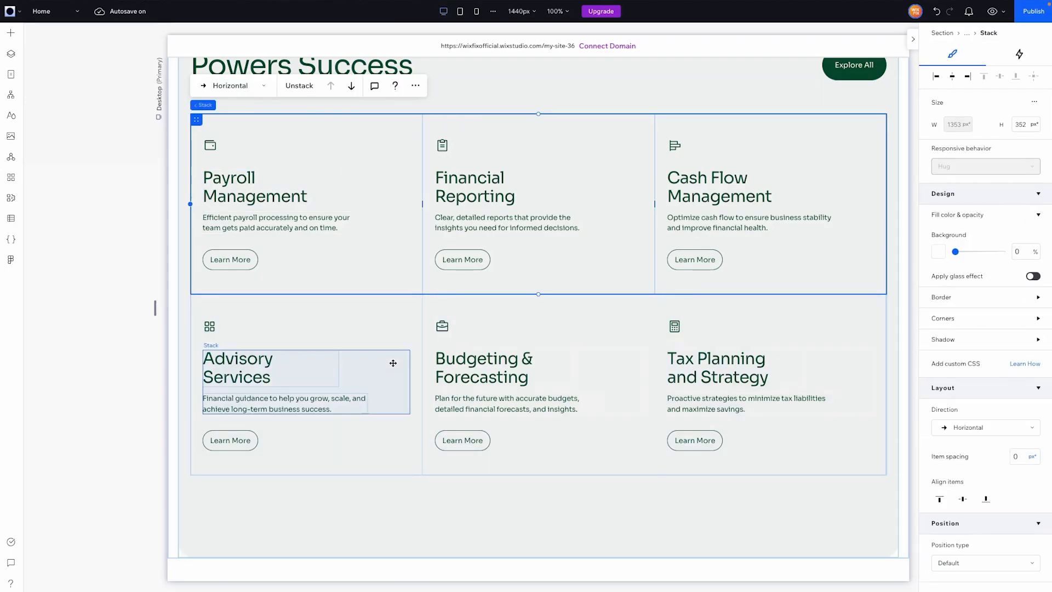
click(342, 10)
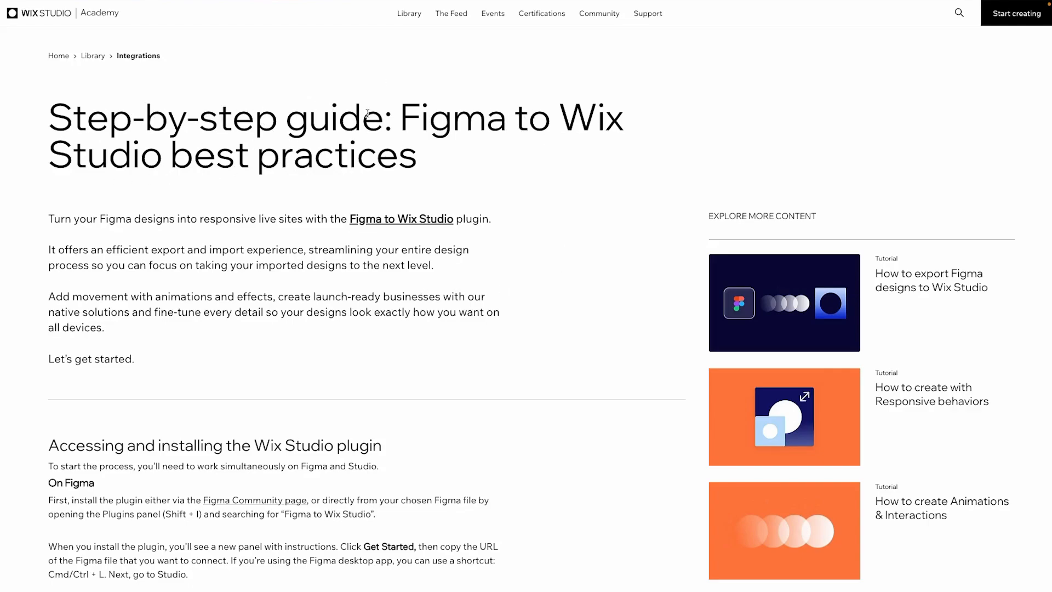
Scroll the Academy guide down to the three Figma export starting options
scroll(down, 3)
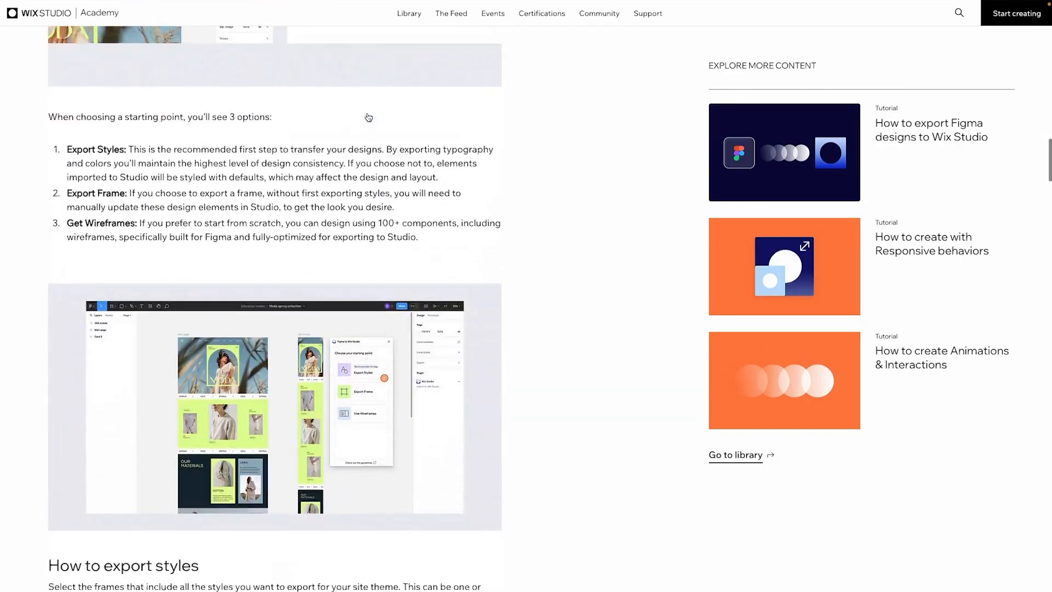
scroll(down, 3)
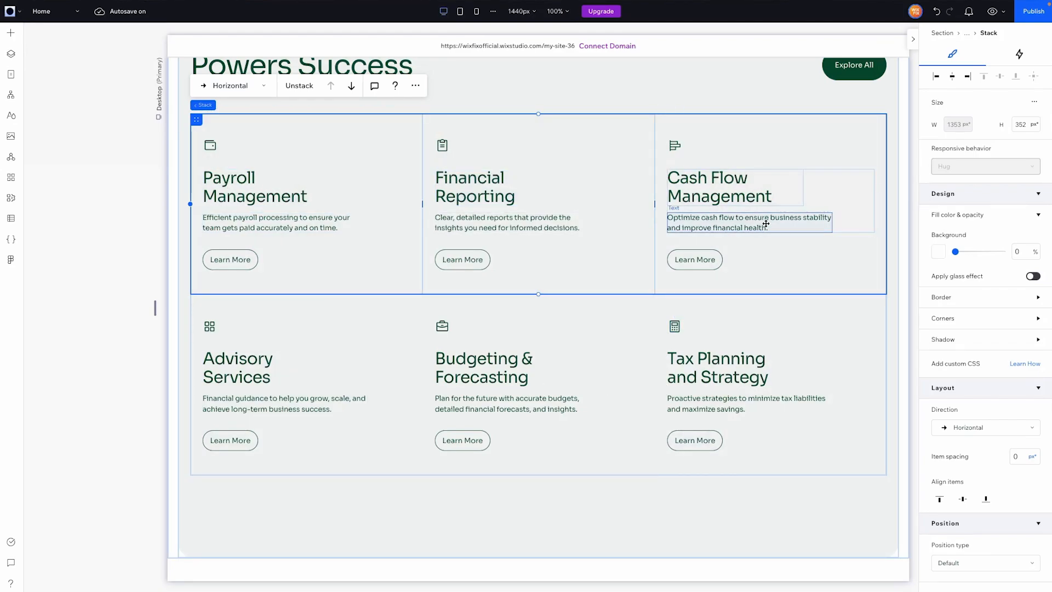
scroll(down, 3)
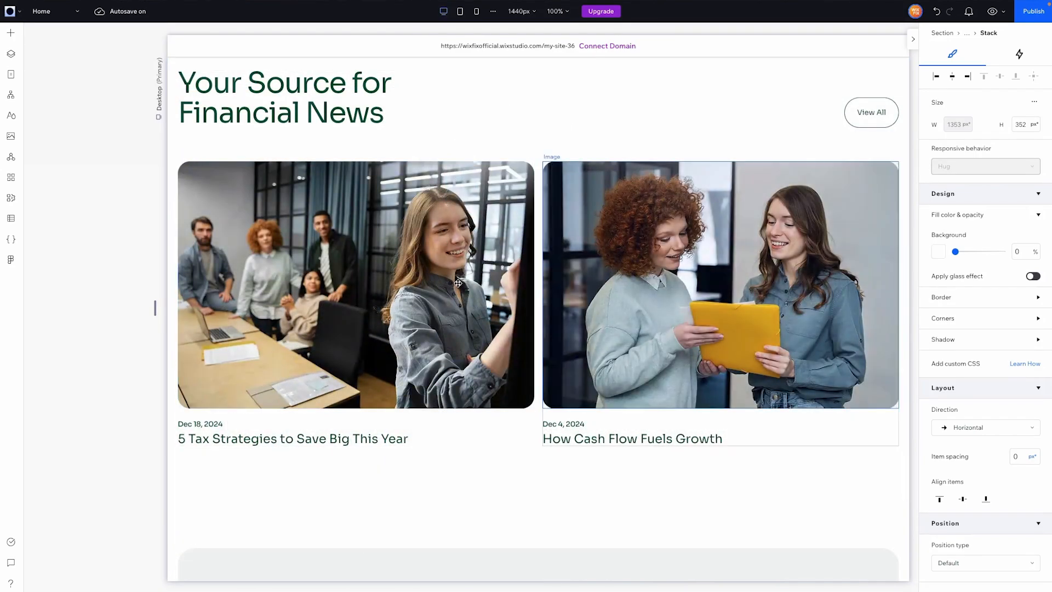
scroll(down, 3)
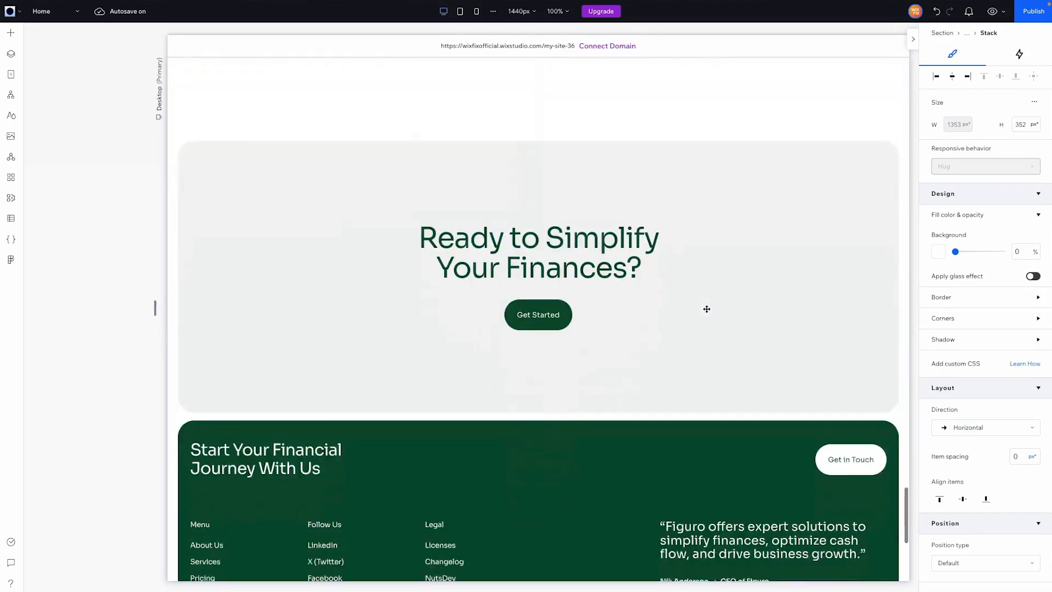
scroll(up, 3)
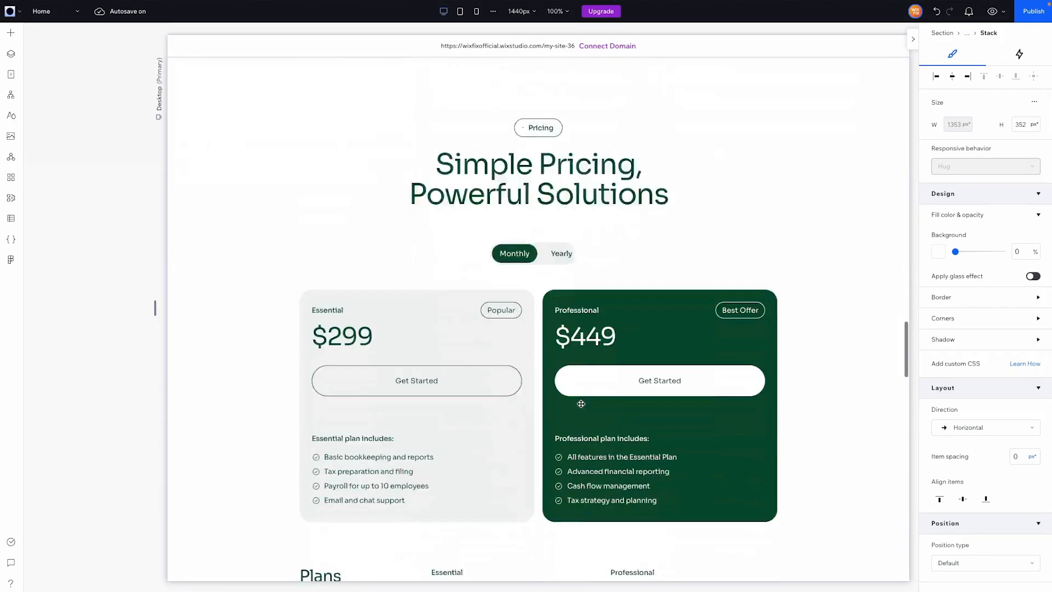
scroll(down, 3)
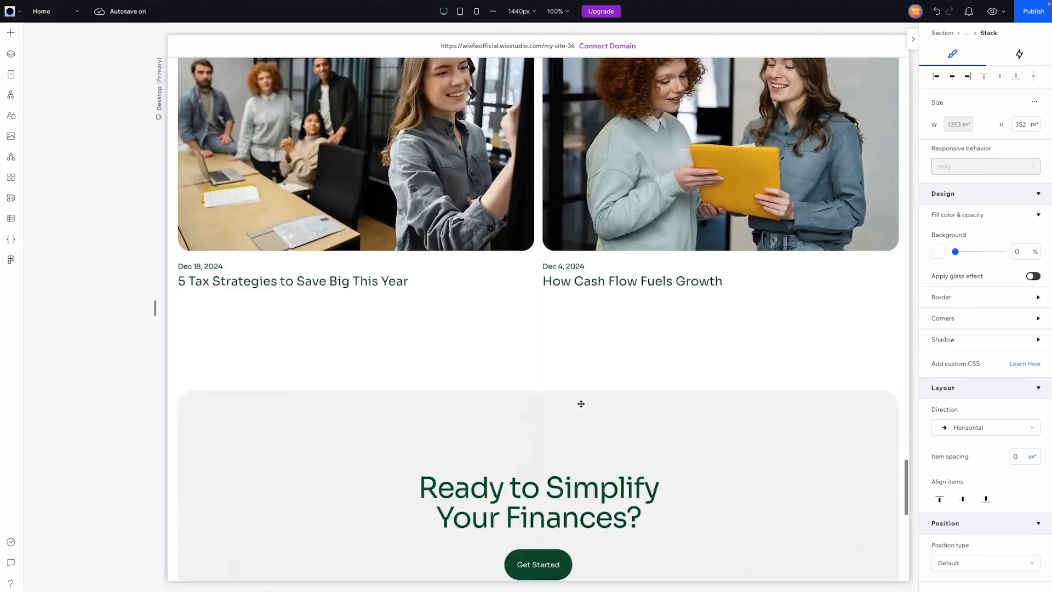
scroll(down, 3)
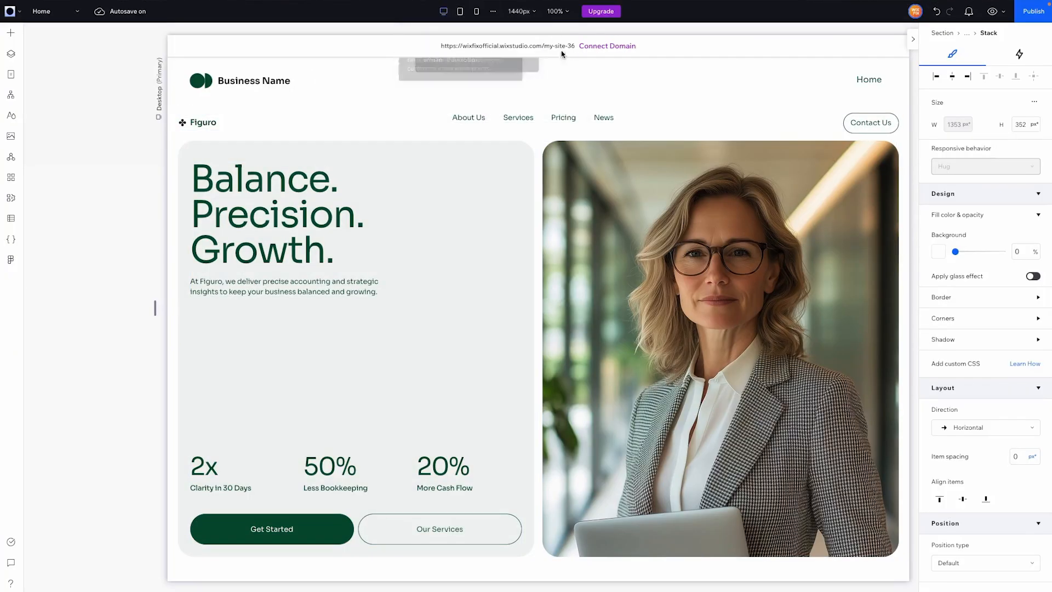
click(303, 122)
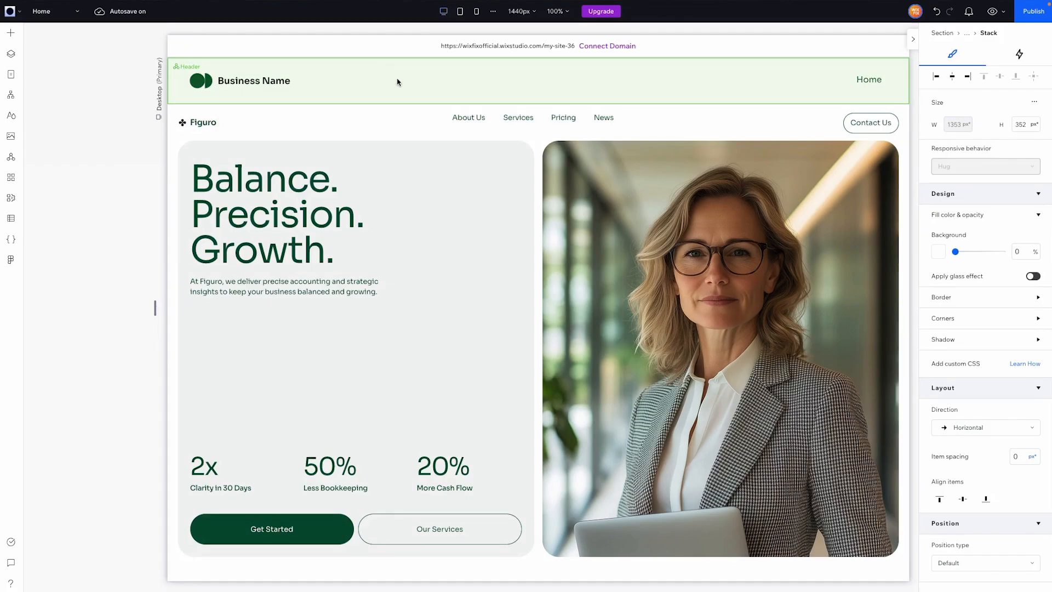
scroll(down, 3)
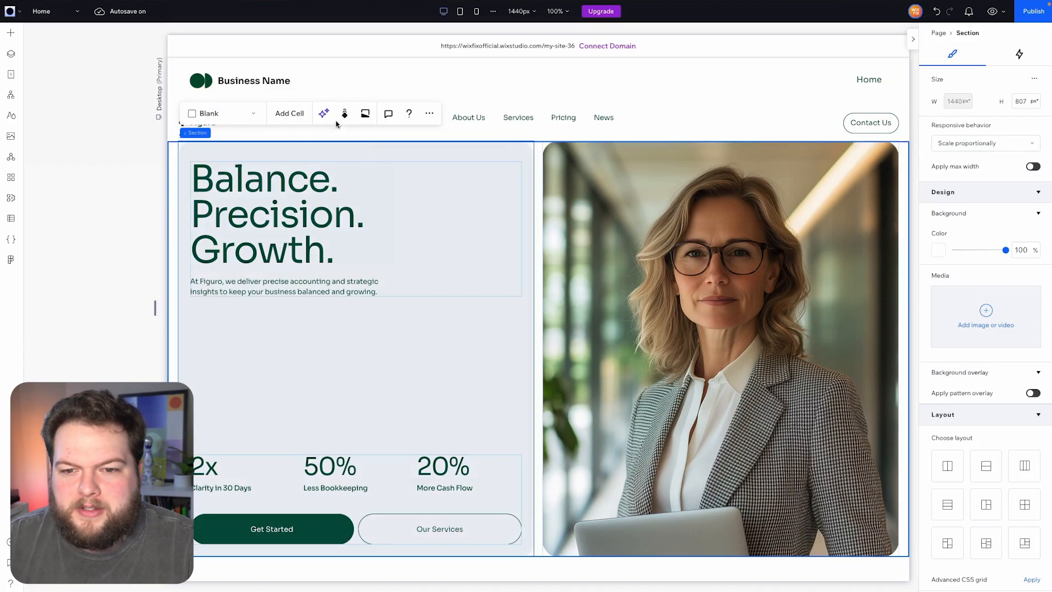
Run Responsive AI on the hero section to generate a mobile layout preview
click(322, 113)
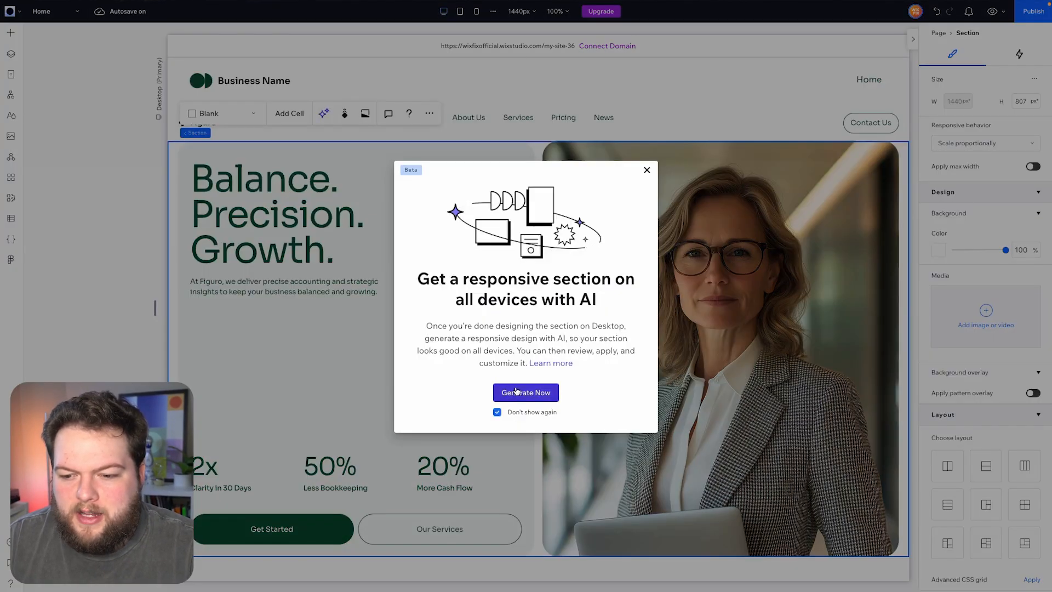
click(526, 392)
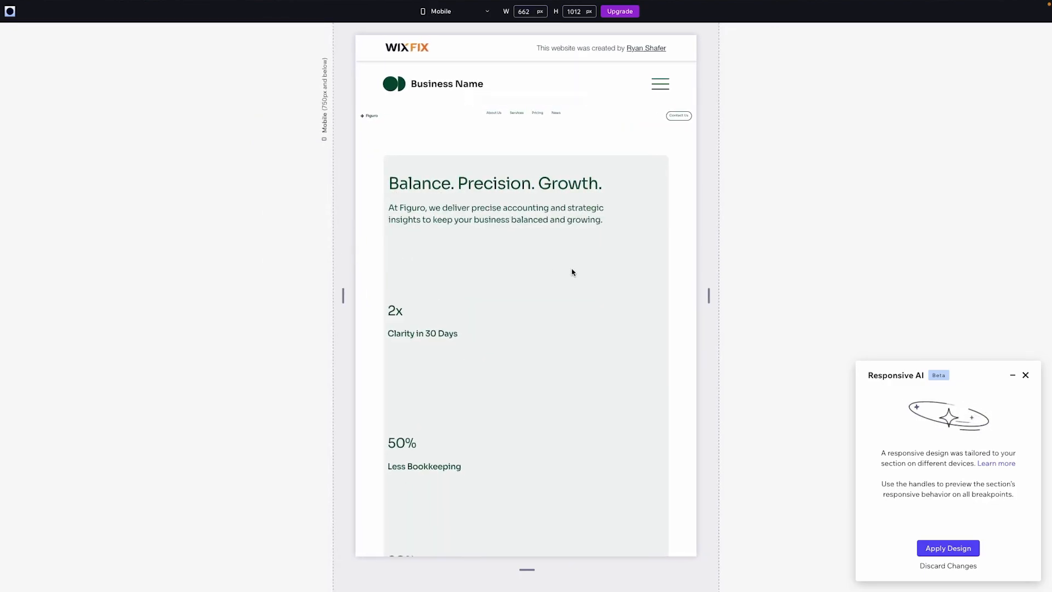
scroll(down, 3)
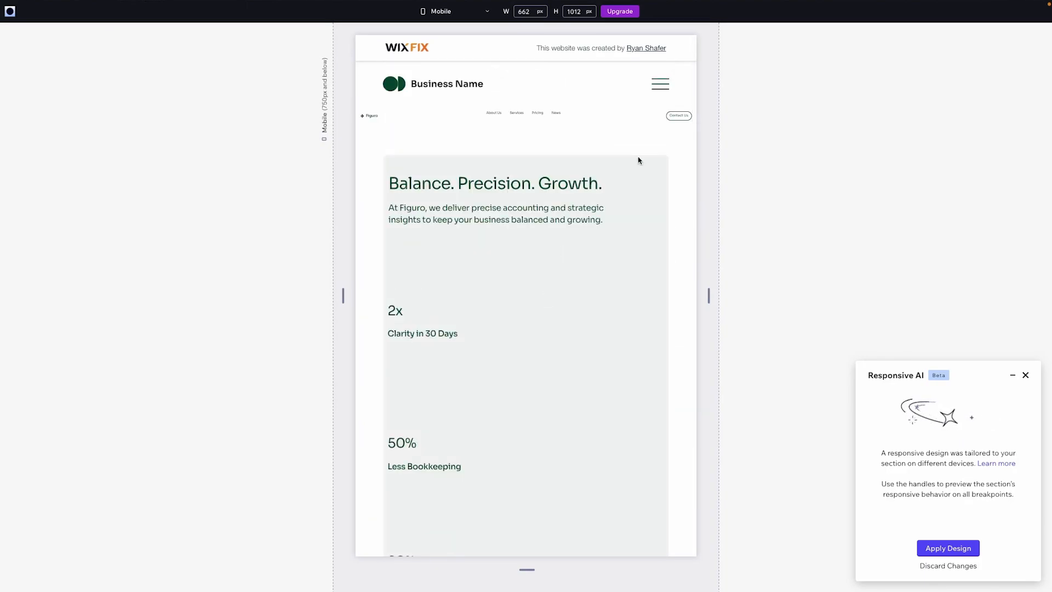
mouse_move(470, 173)
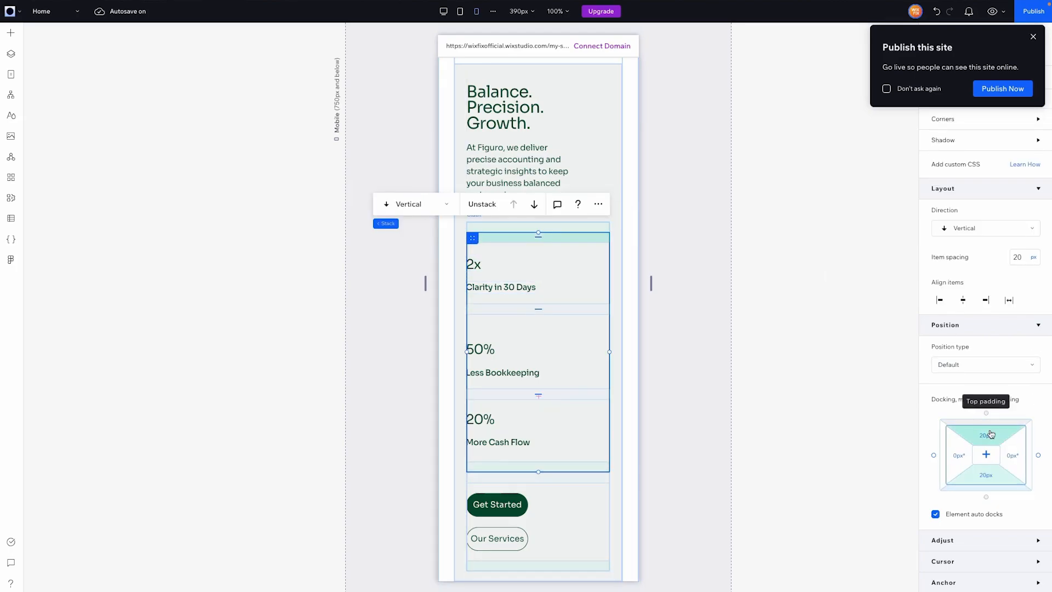
On mobile, adjust the statistics stack's padding and set its item spacing to 0
click(986, 450)
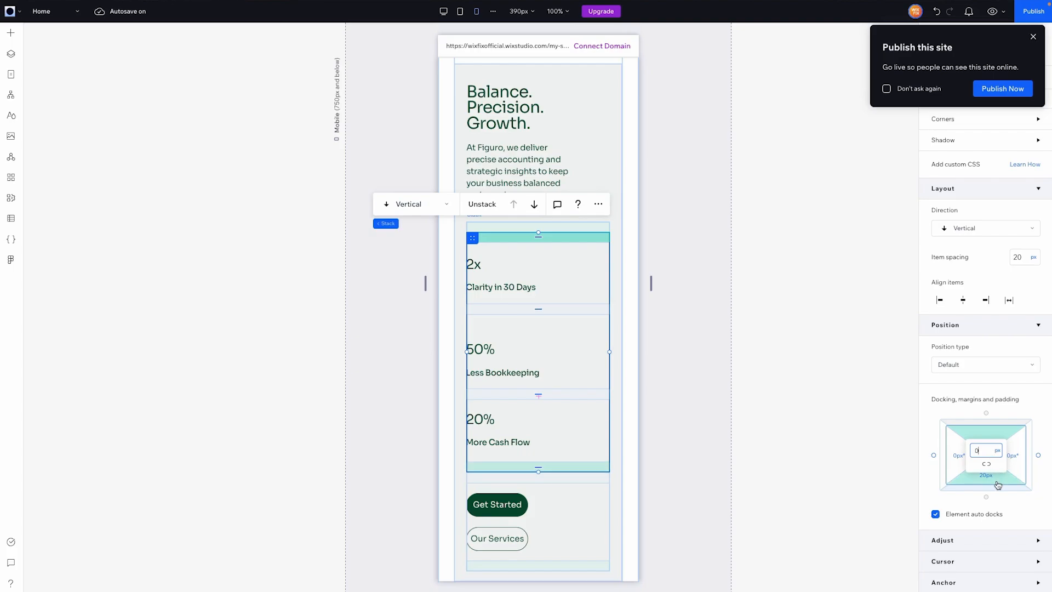
text(200)
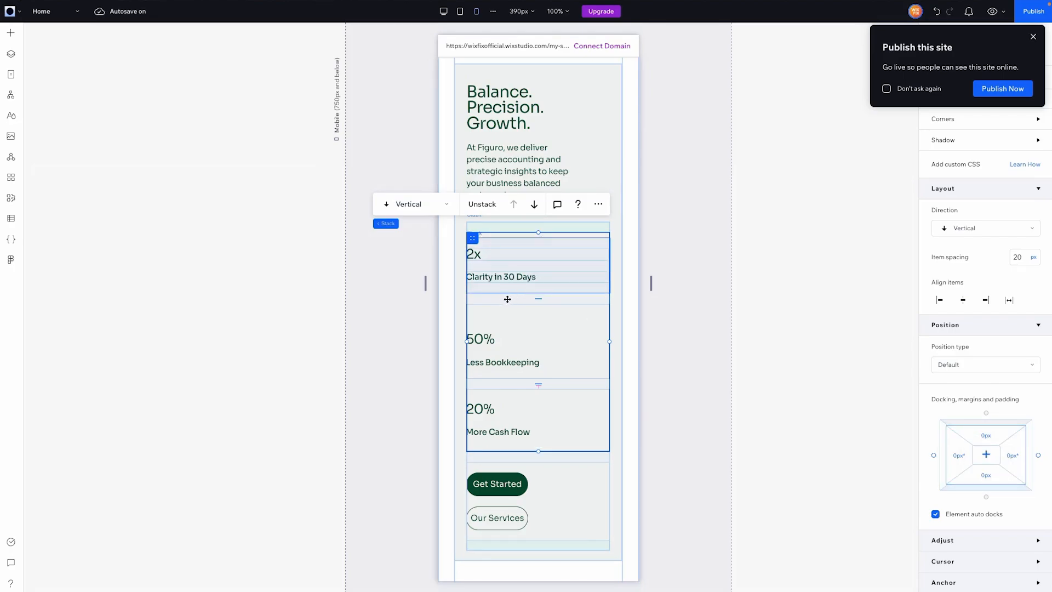
click(1017, 256)
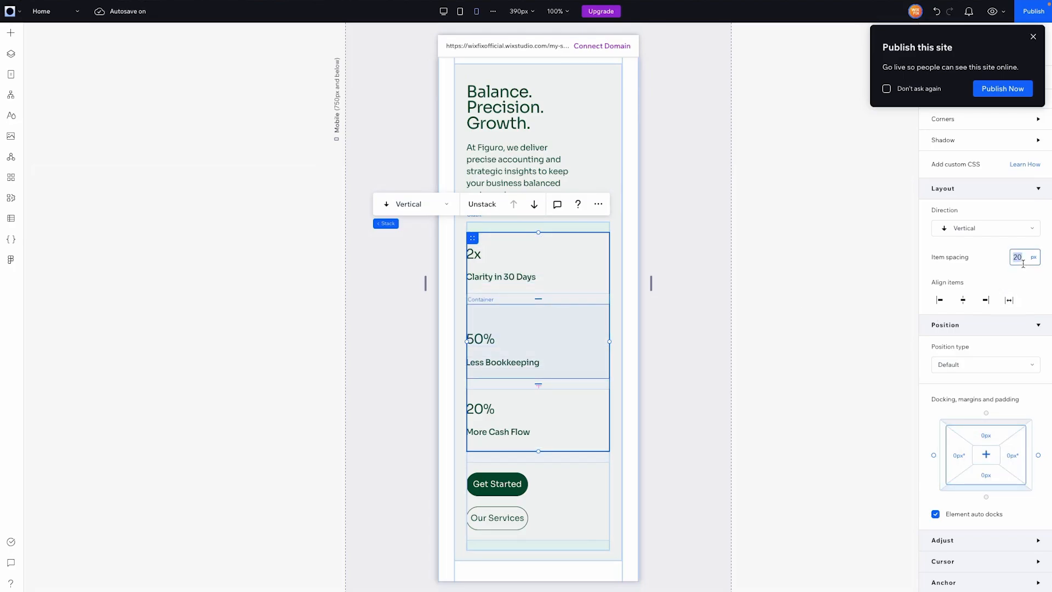
text(0)
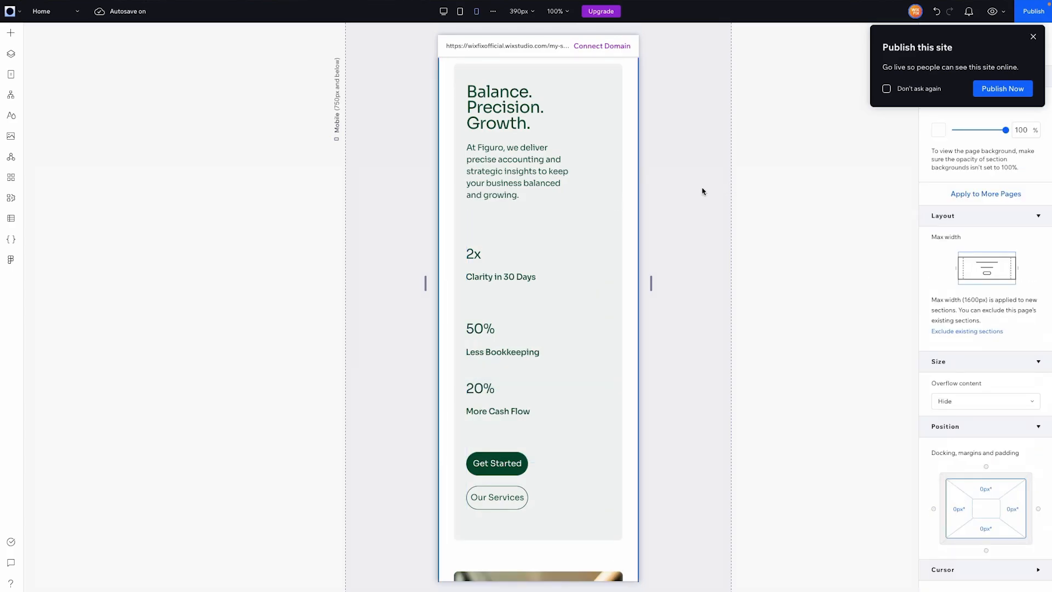
scroll(down, 3)
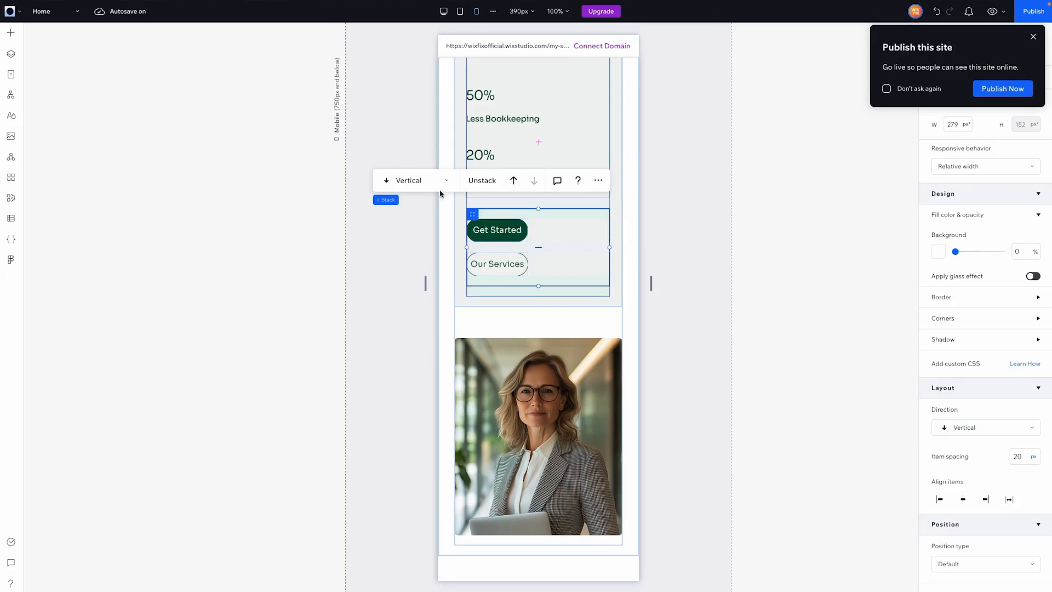
Set the Our Services button width to 100% so both hero buttons span full width
click(496, 229)
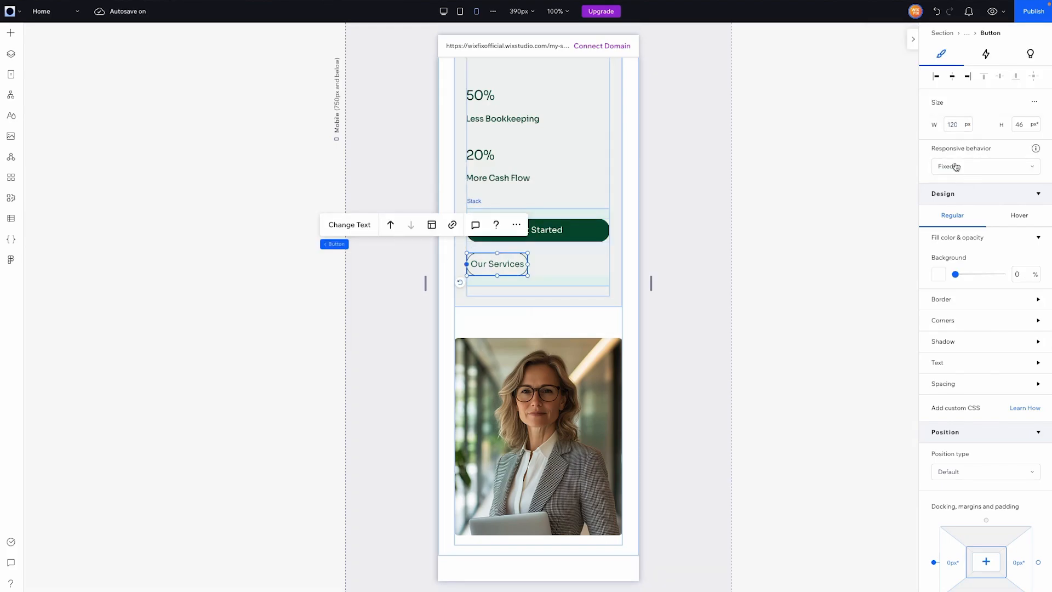
text(100%)
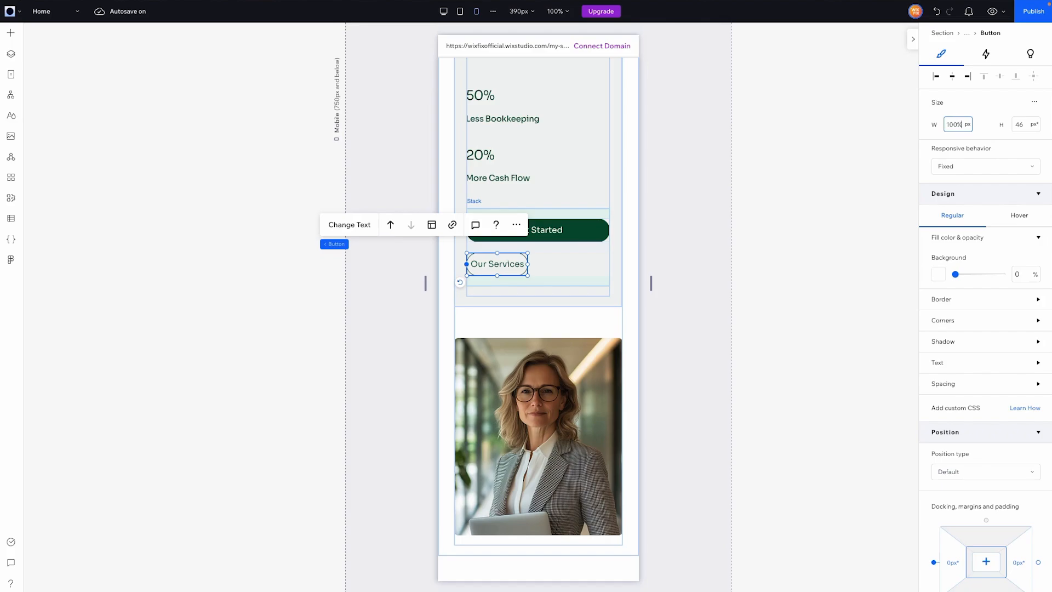
click(808, 214)
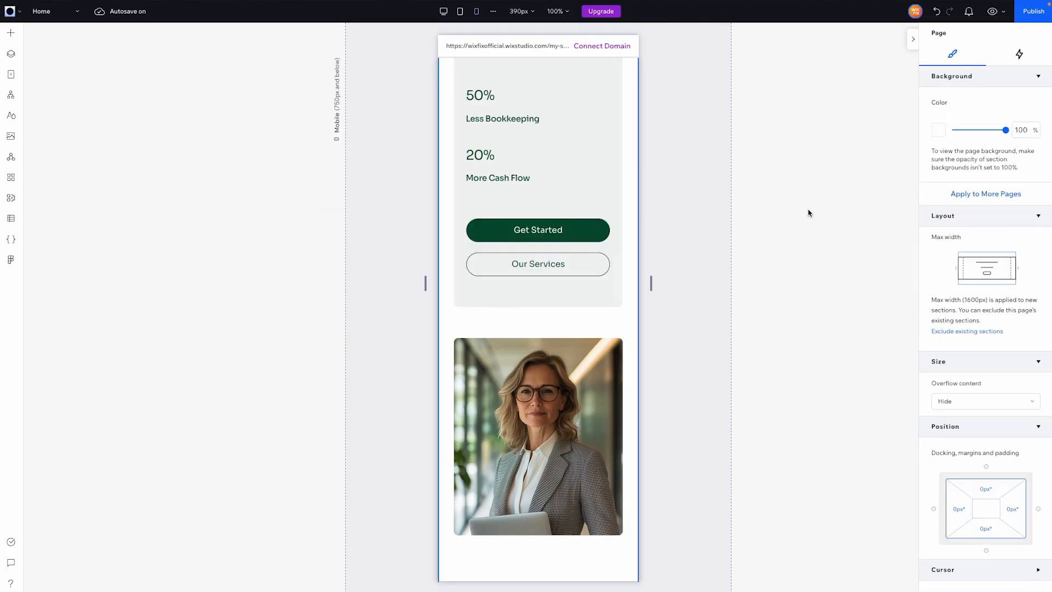
Set the hero stack's item spacing to 32 to tighten the gap above the portrait
scroll(down, 3)
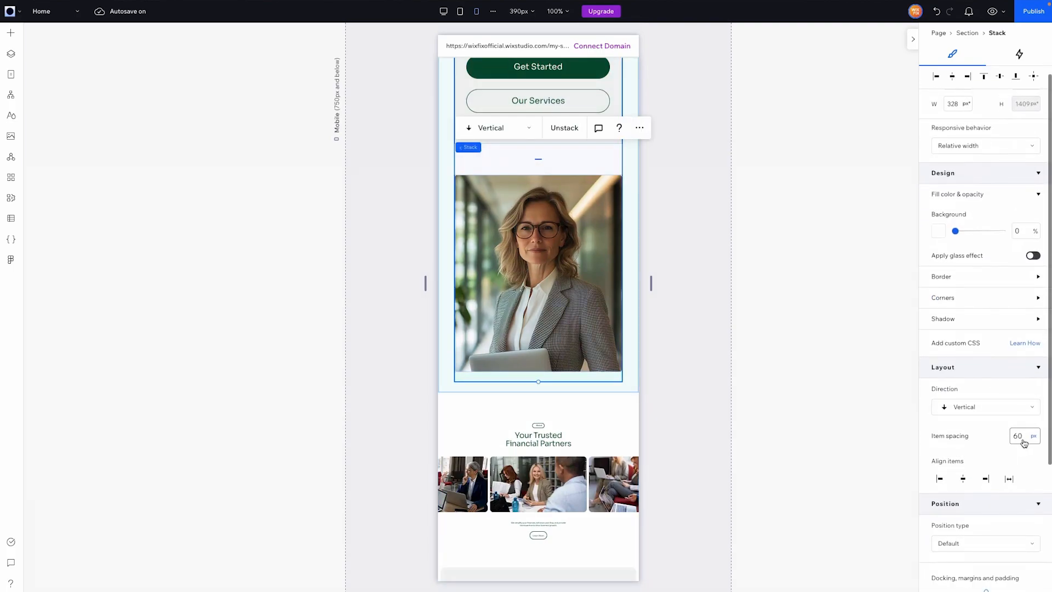
text(32)
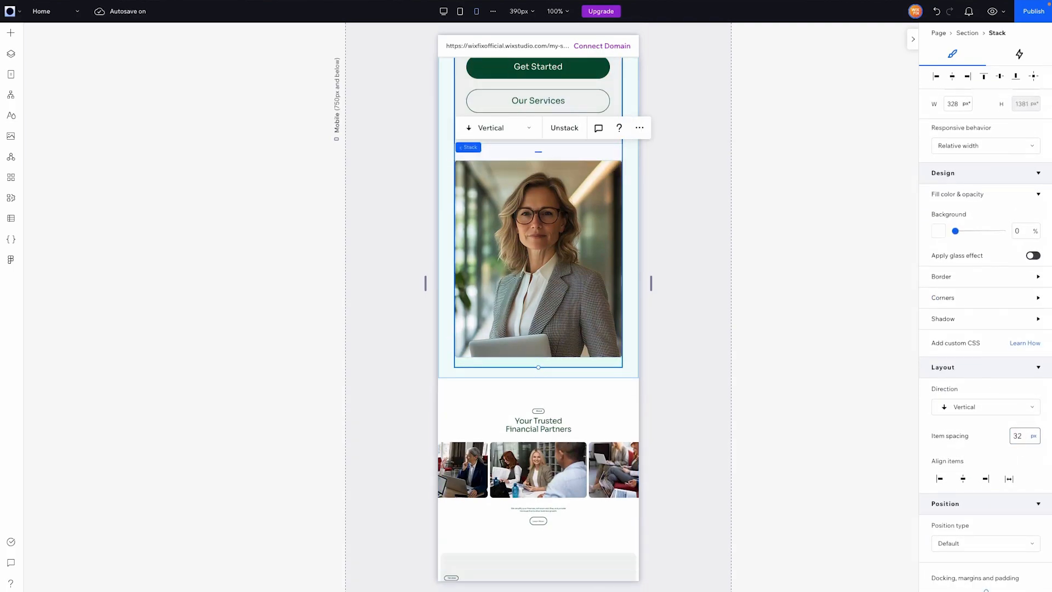